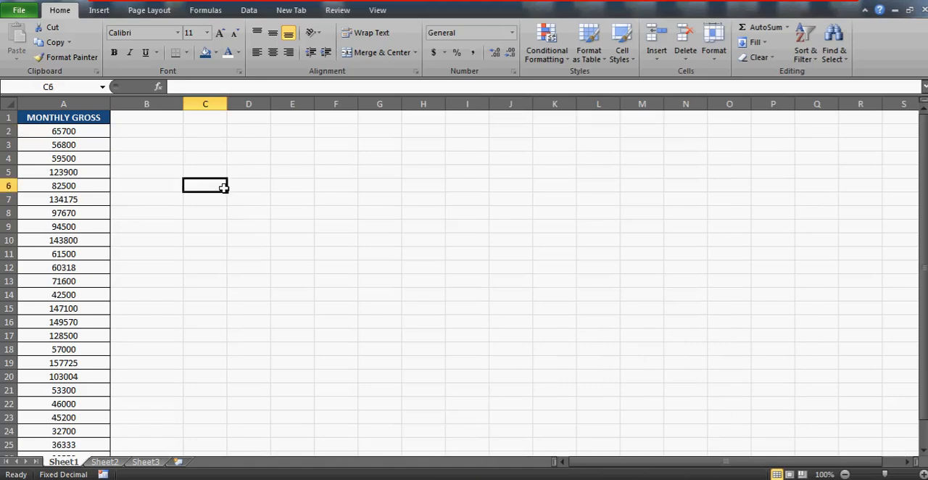
Review the MONTHLY GROSS header and first values on Sheet1 before copying
click(205, 144)
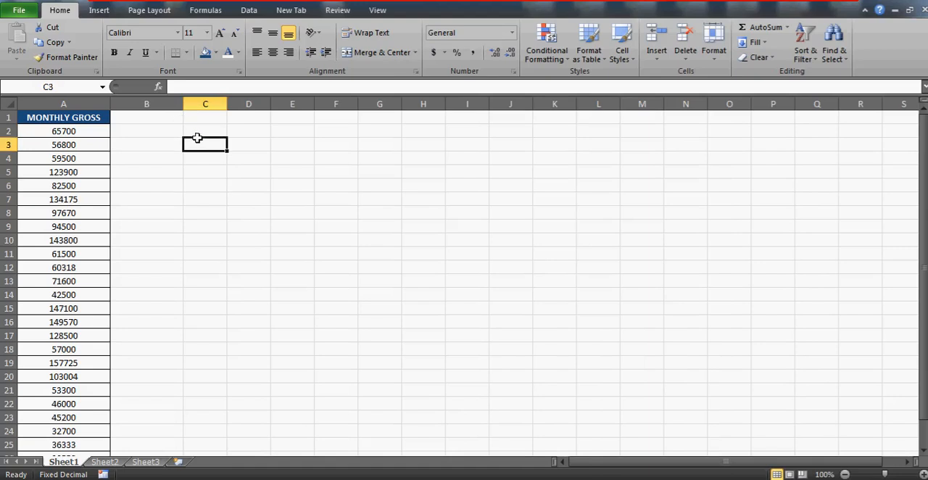
click(205, 130)
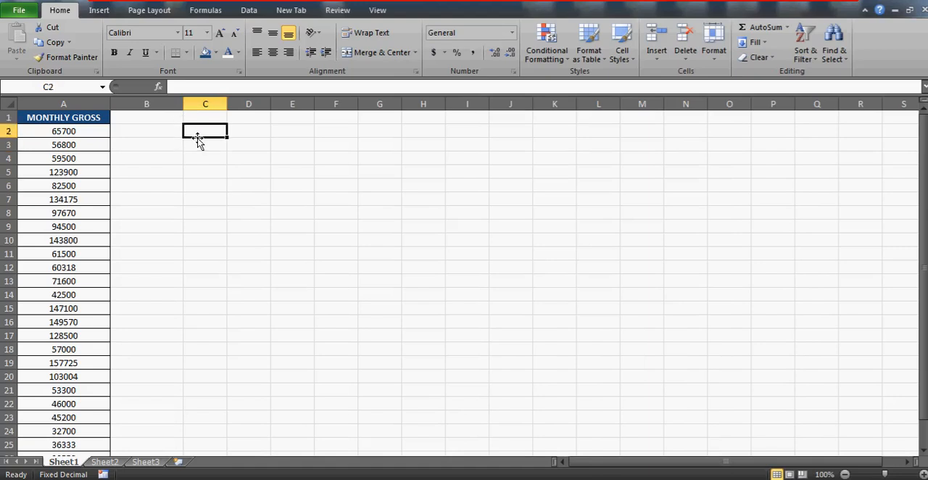
click(63, 130)
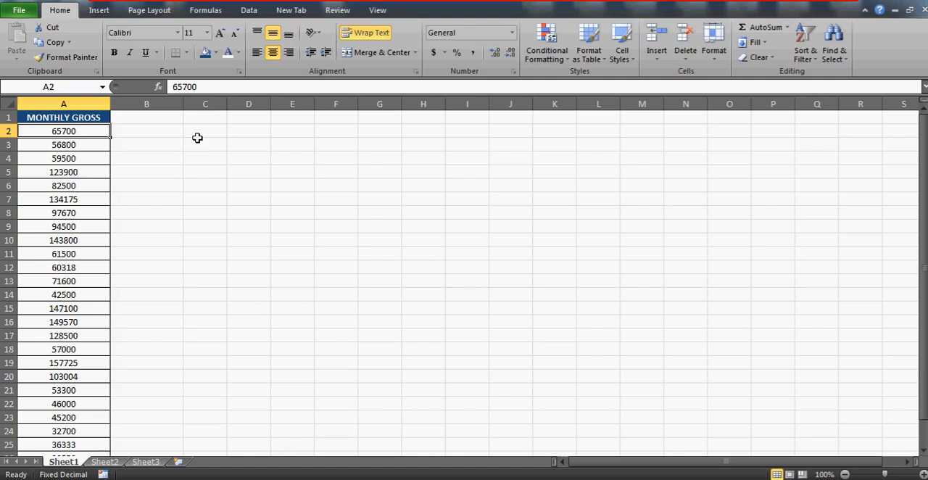
click(147, 131)
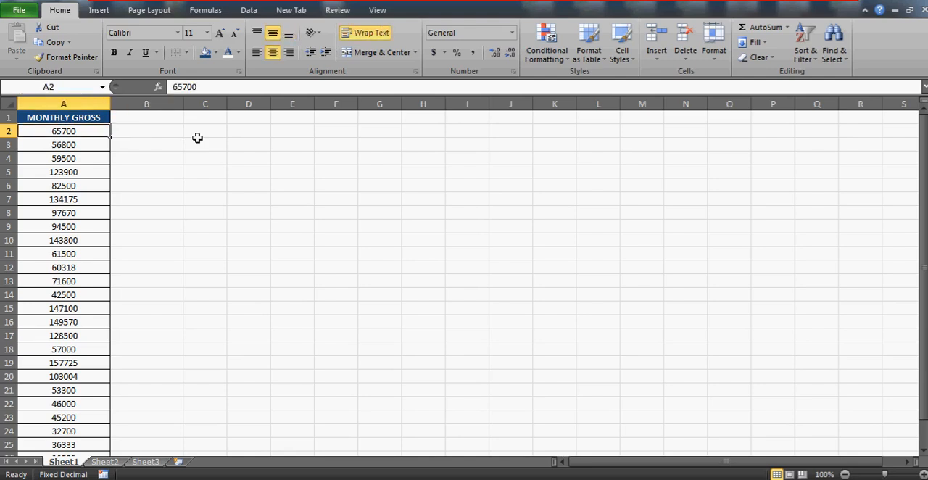
click(63, 117)
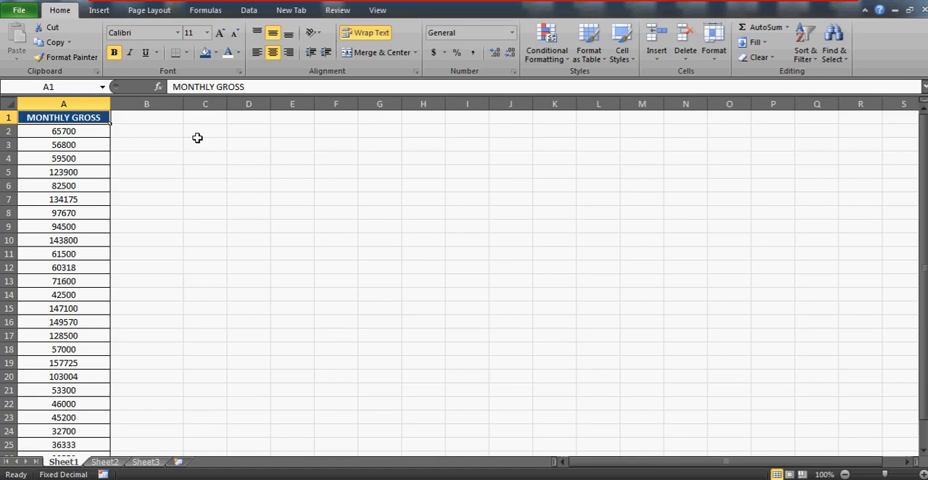
click(64, 131)
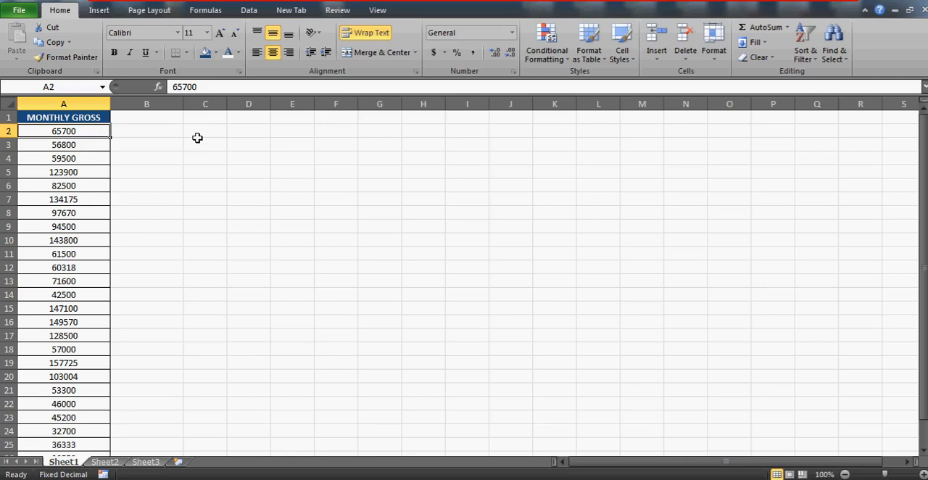
click(63, 117)
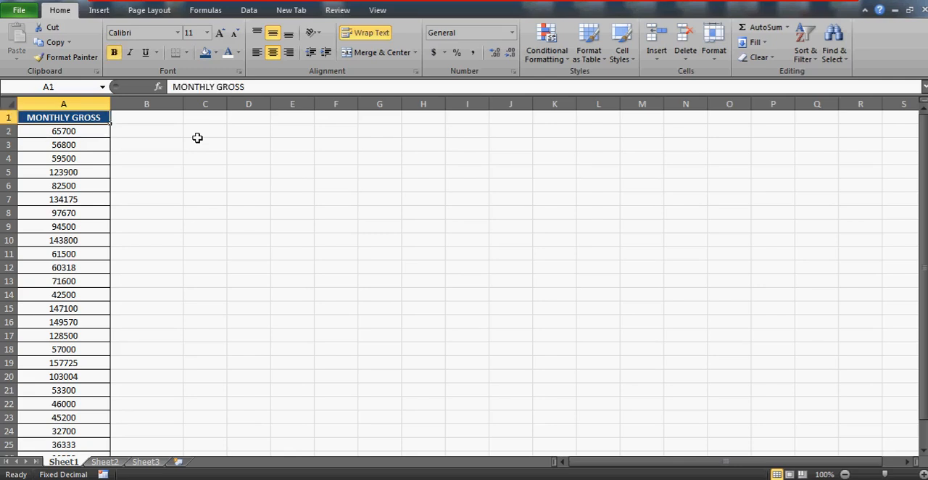
click(64, 131)
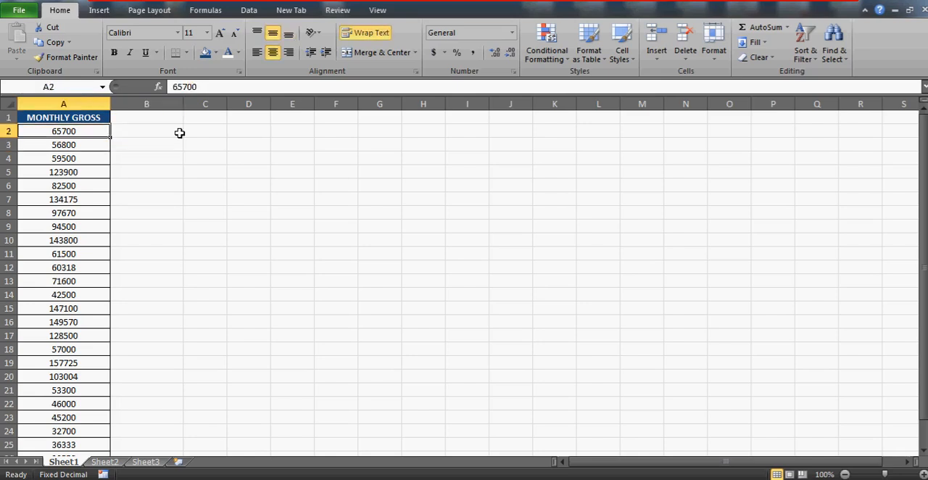
mouse_move(112, 455)
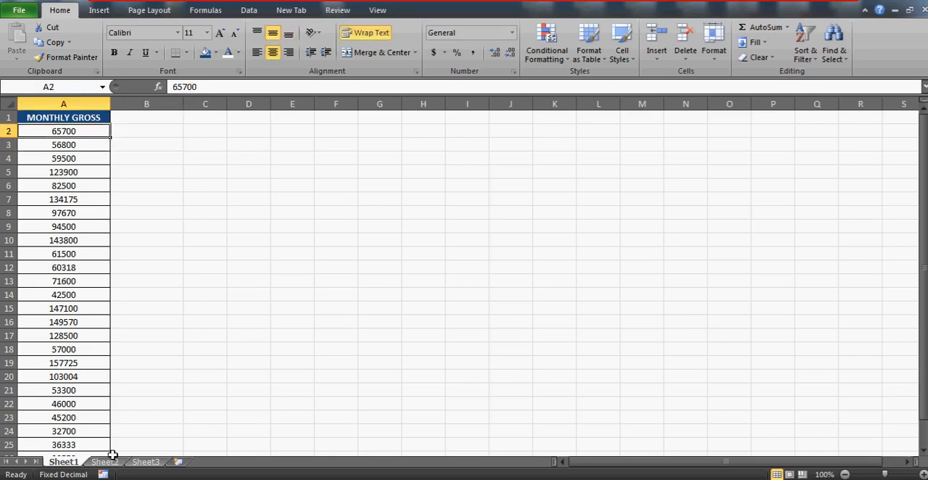
Link Sheet2 A1 to Sheet1's MONTHLY GROSS header and fill the linked values down to A23
click(104, 461)
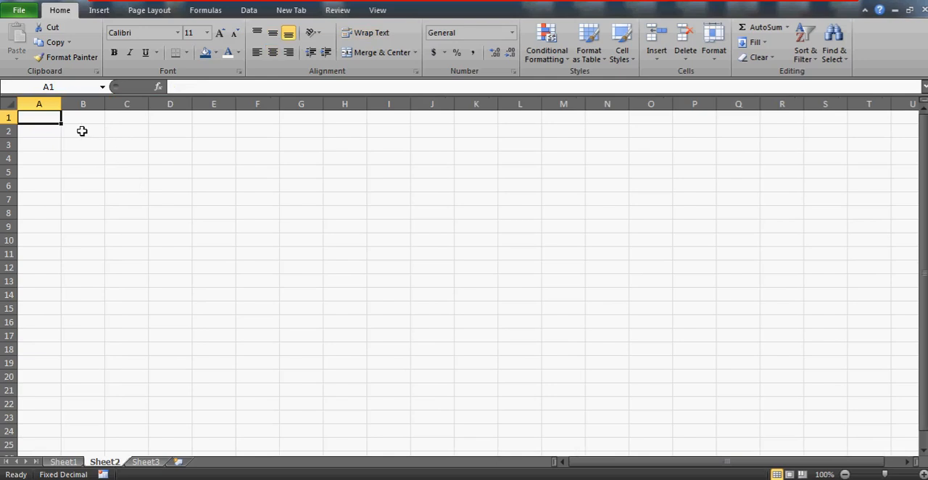
text(=)
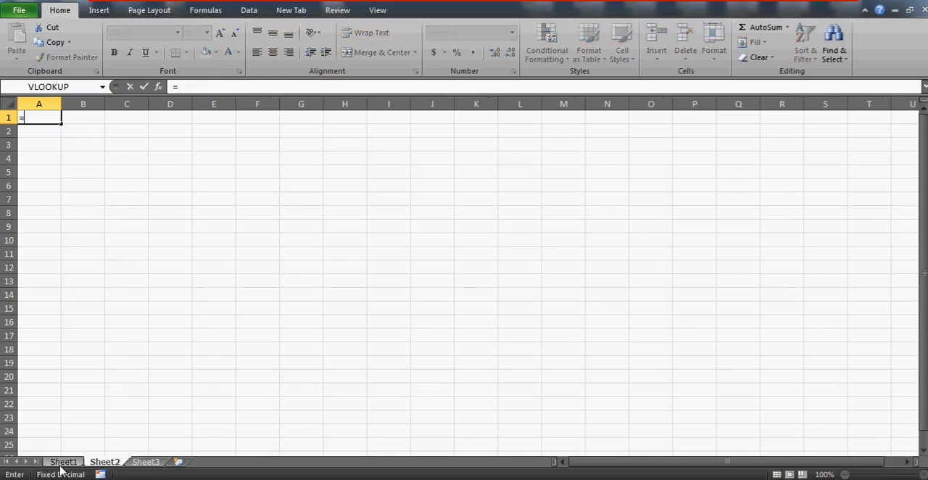
click(63, 461)
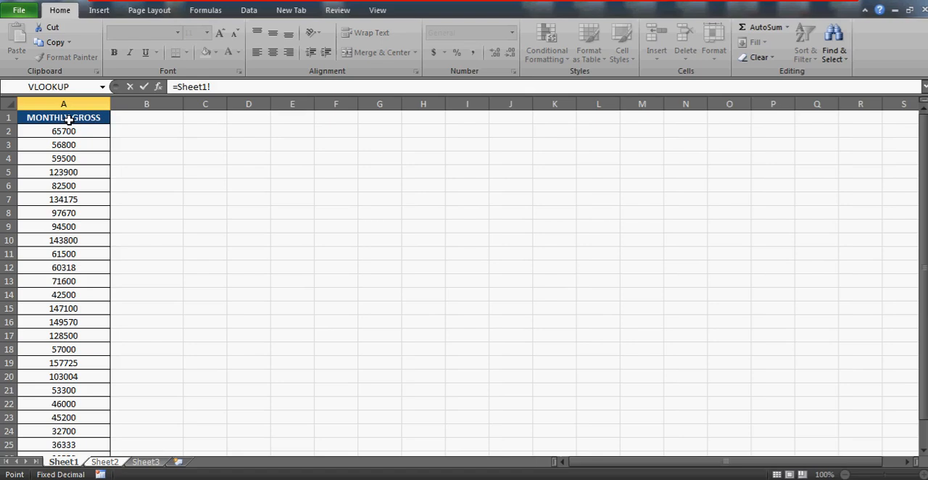
click(104, 461)
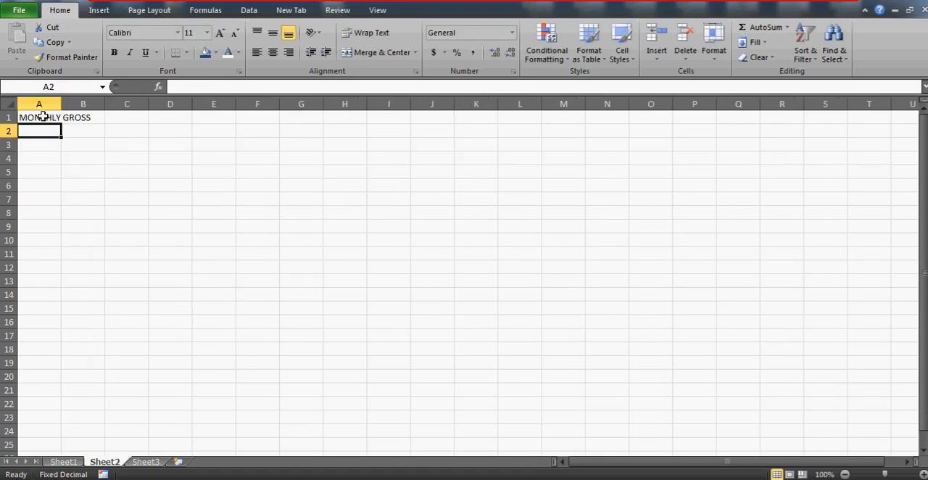
click(39, 117)
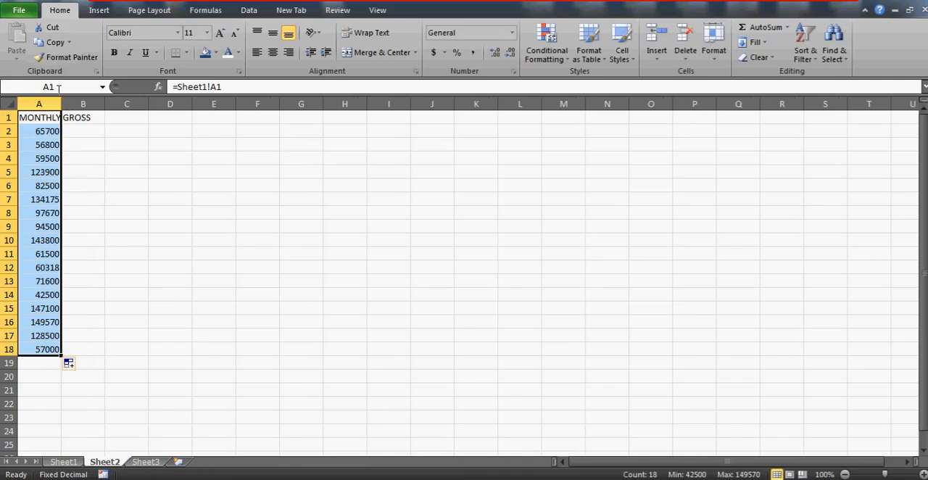
click(83, 104)
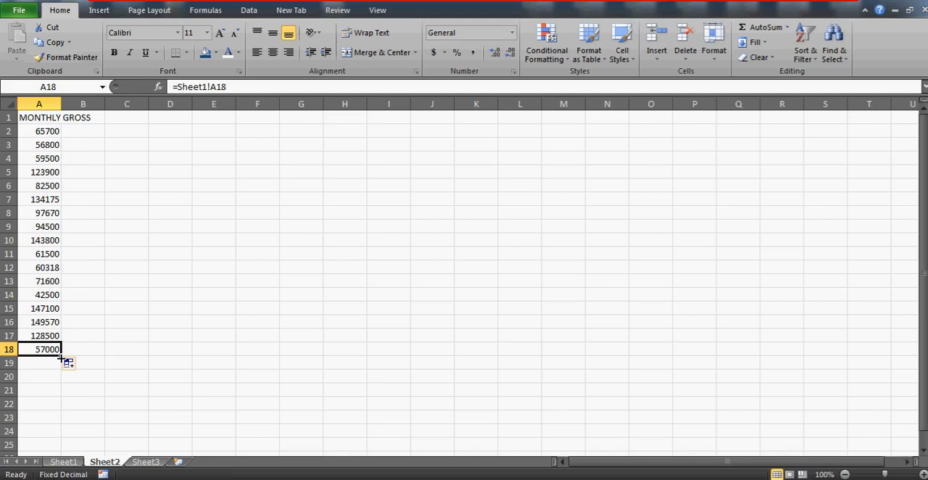
drag(61, 356, 61, 417)
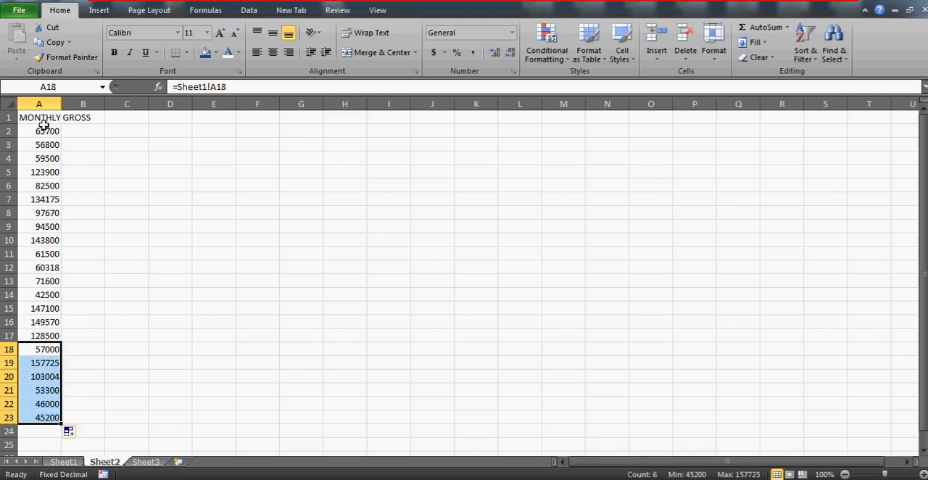
click(56, 117)
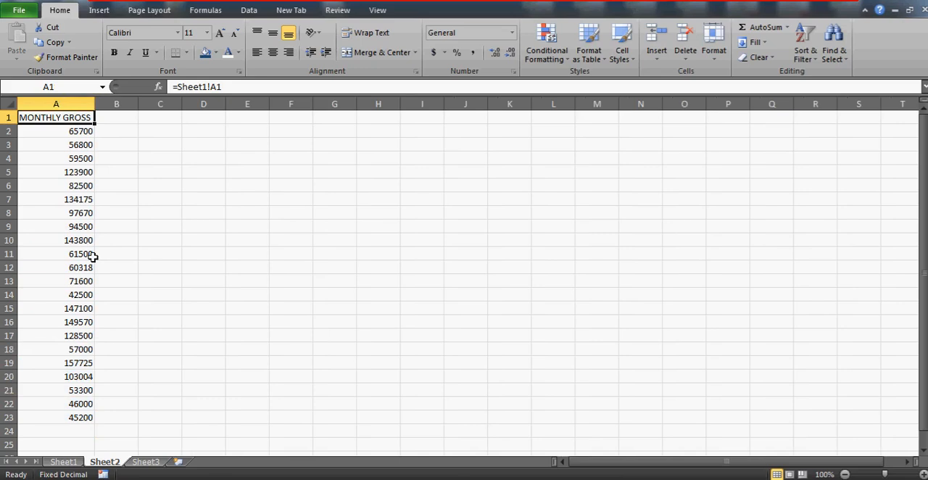
mouse_move(207, 87)
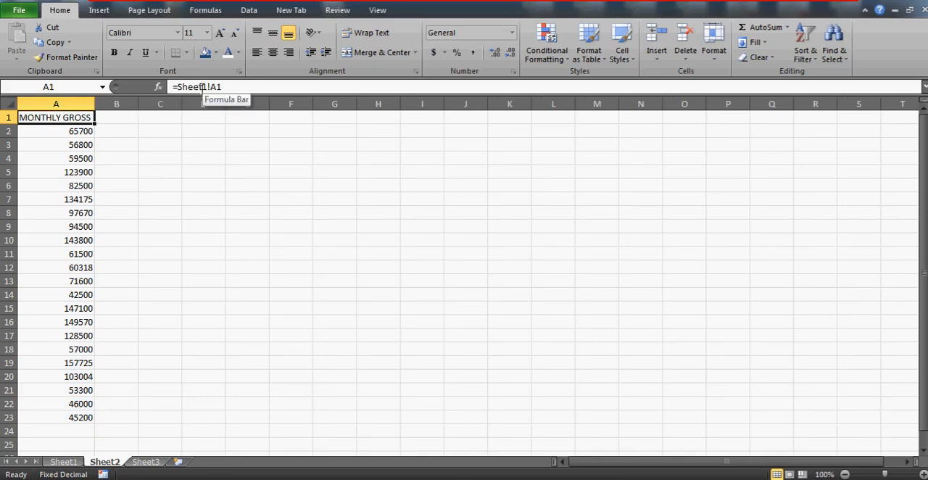
Confirm Sheet2's first cells reference matching Sheet1 cells, then return to Sheet1's figures
click(56, 130)
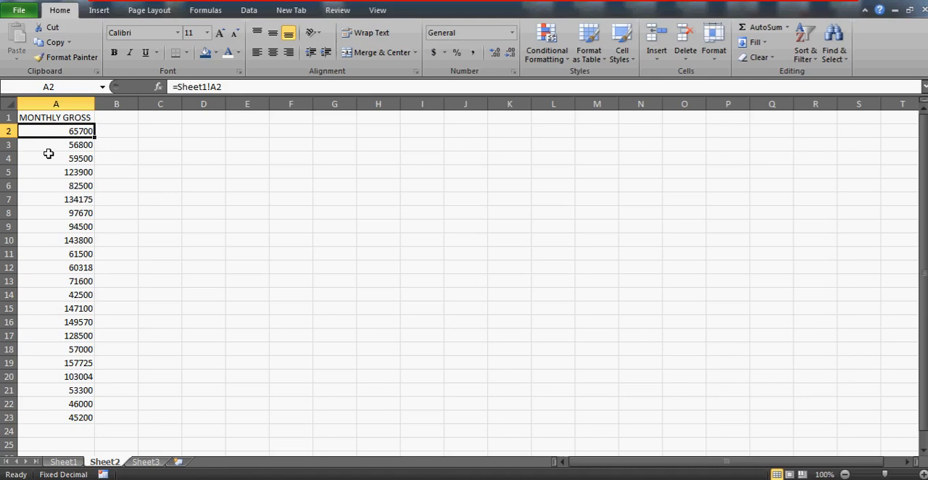
click(56, 144)
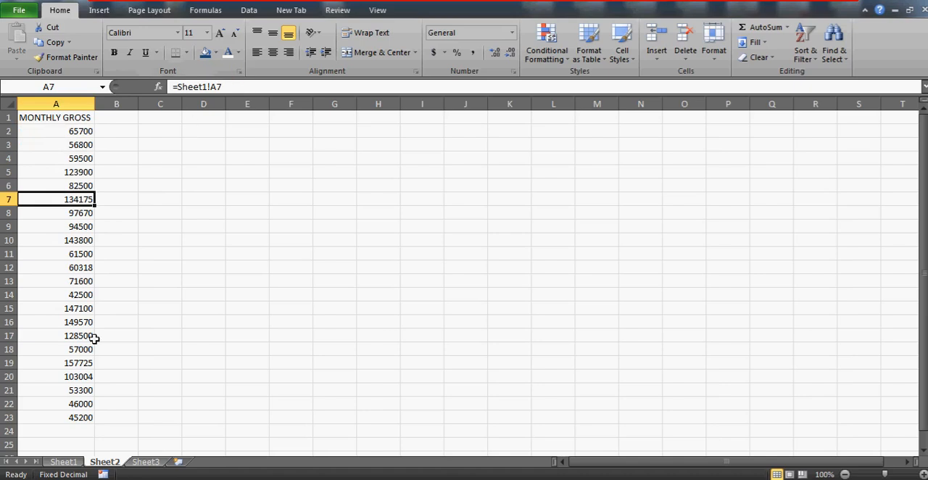
click(64, 461)
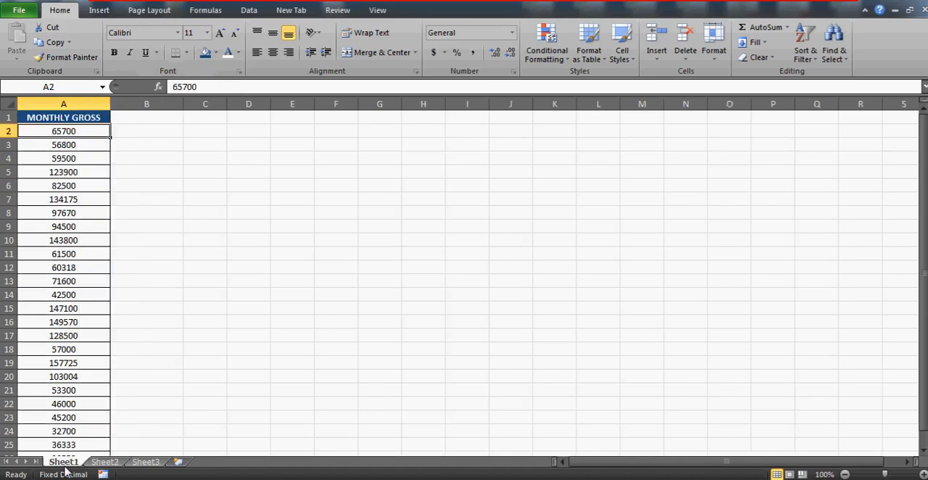
click(104, 461)
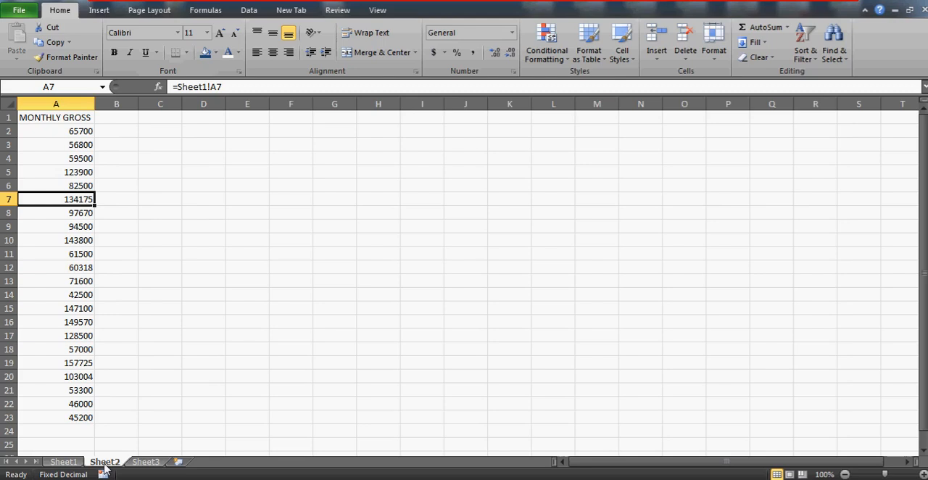
click(63, 461)
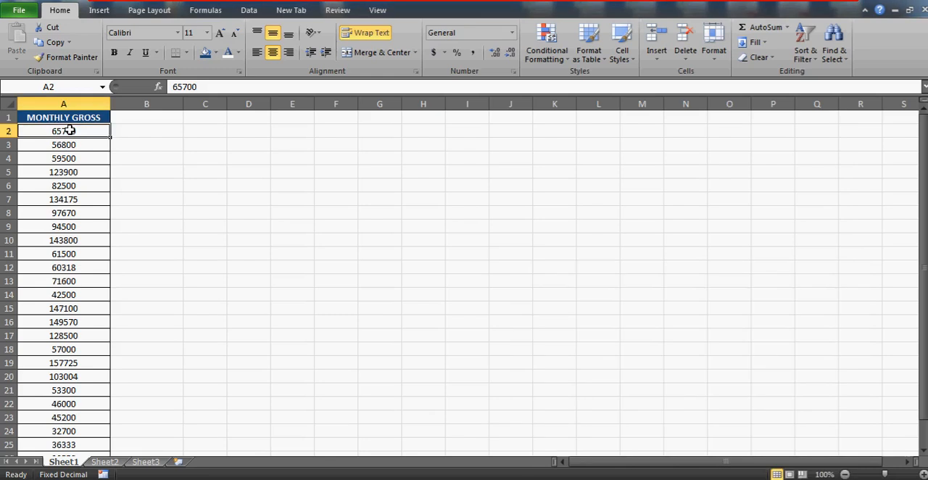
Enter 1000 as Sheet1's first MONTHLY GROSS figure and see Sheet2's linked cell update to 1000
text(1000)
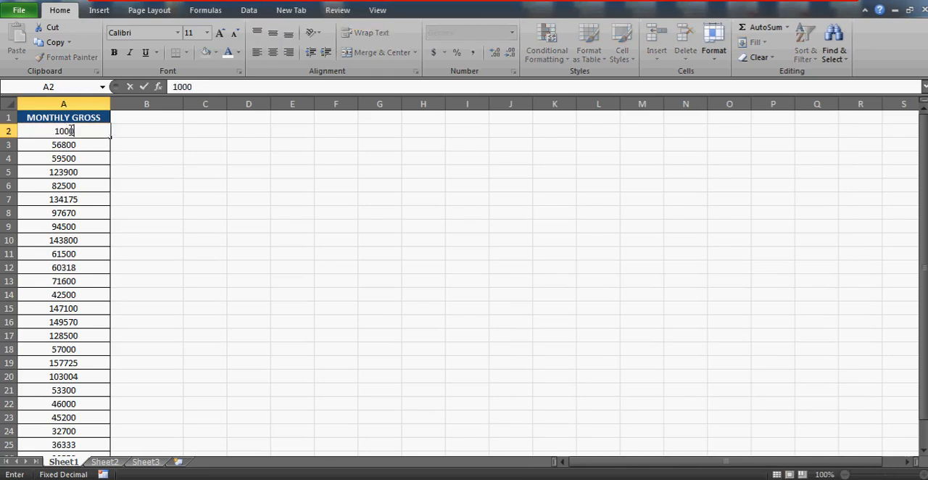
text(\)
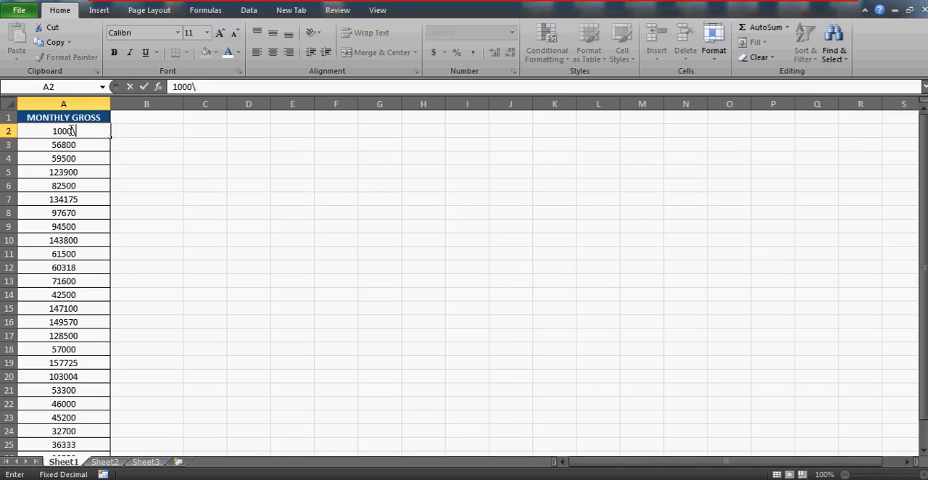
key(Return)
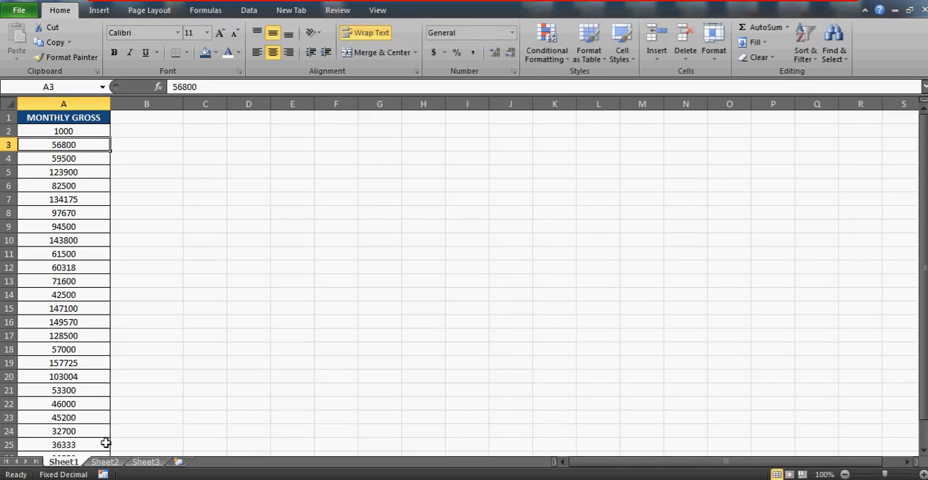
click(105, 461)
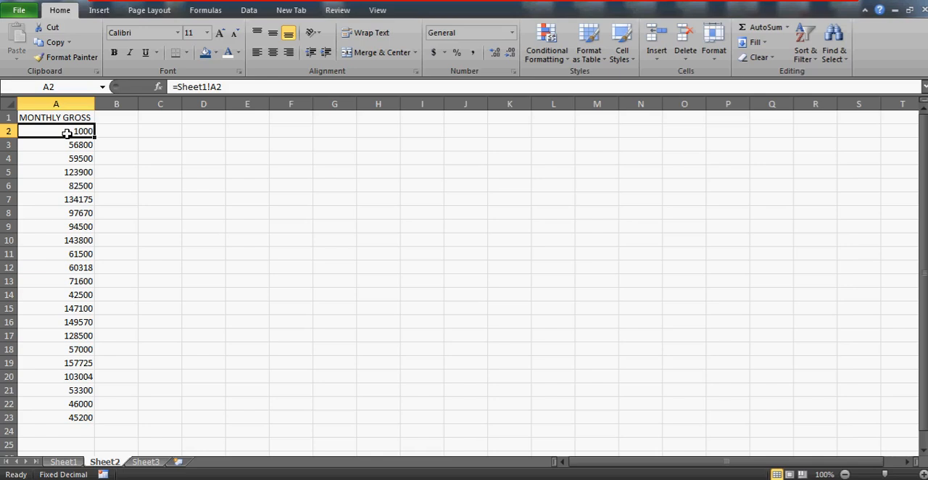
Extend Sheet2's =Sheet1 linked column past row 23, showing 32700 and 36333 in rows 24–25
drag(56, 132, 56, 417)
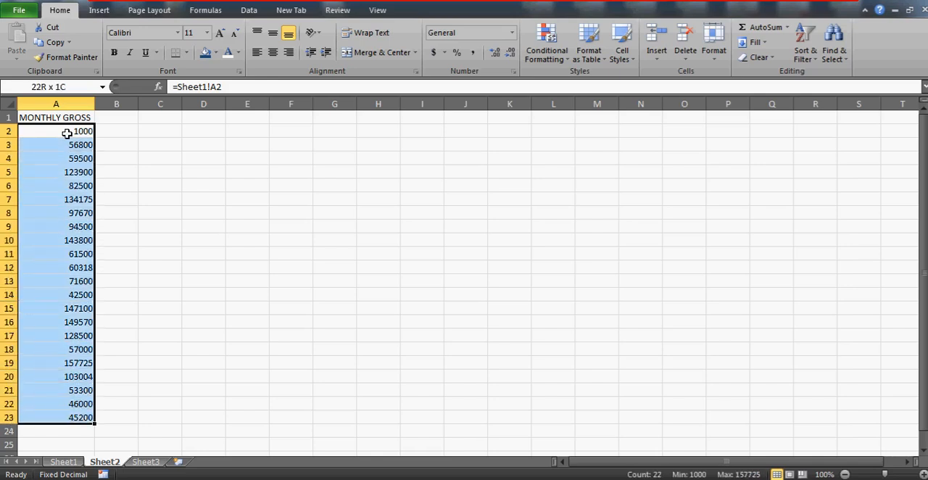
click(56, 132)
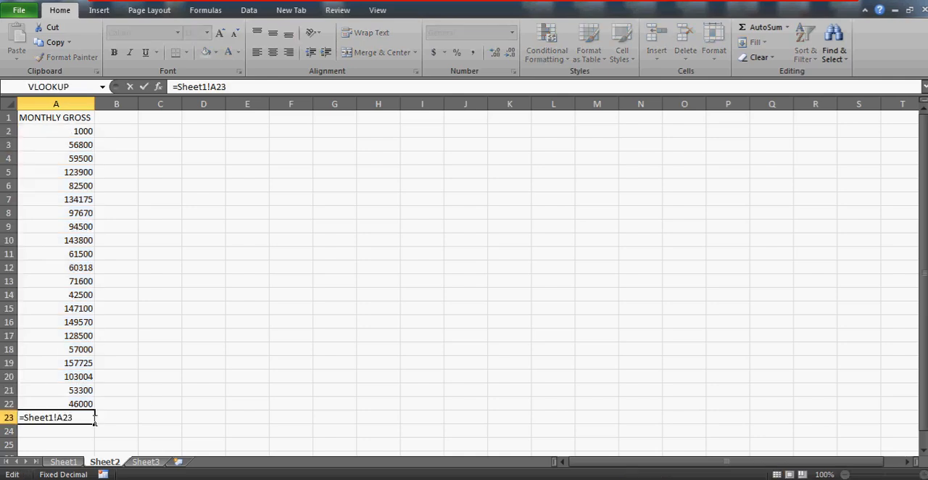
key(Return)
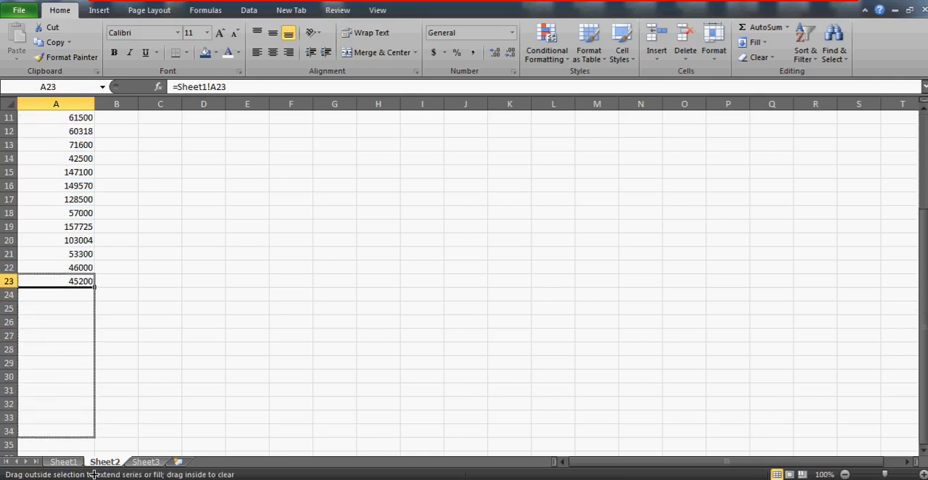
drag(79, 281, 66, 376)
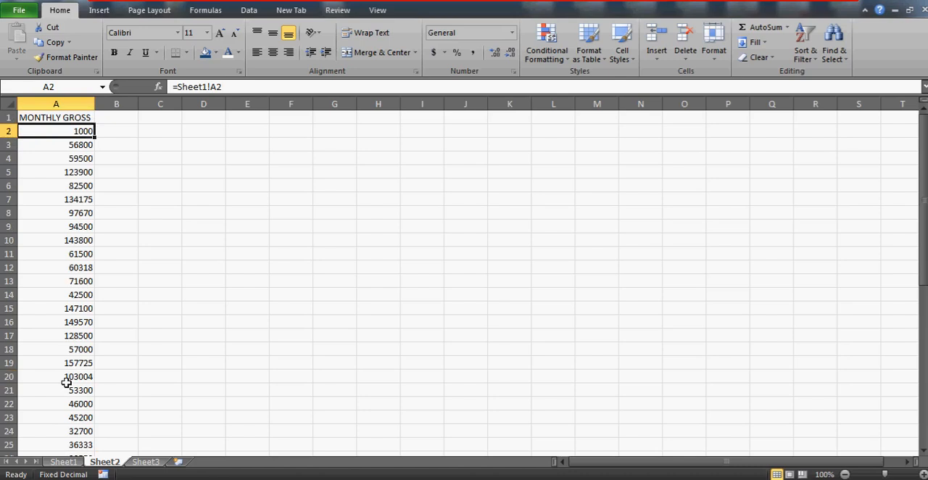
mouse_move(76, 416)
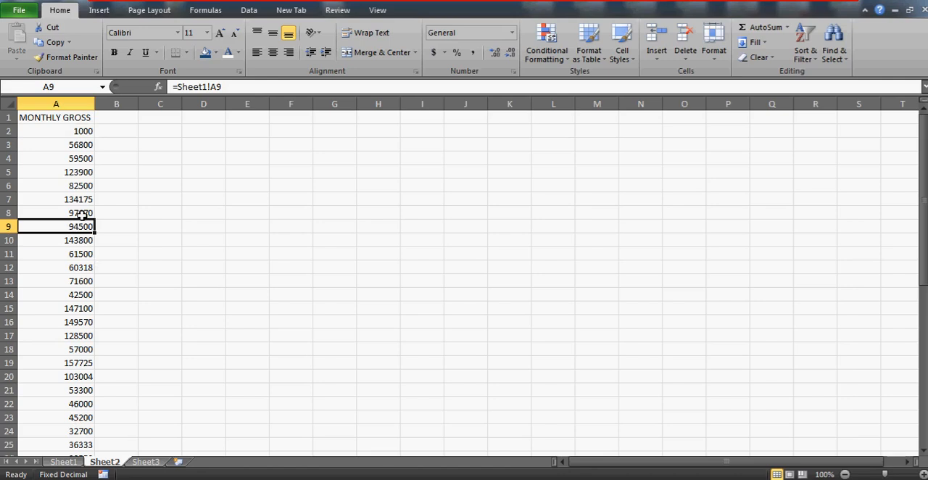
click(56, 212)
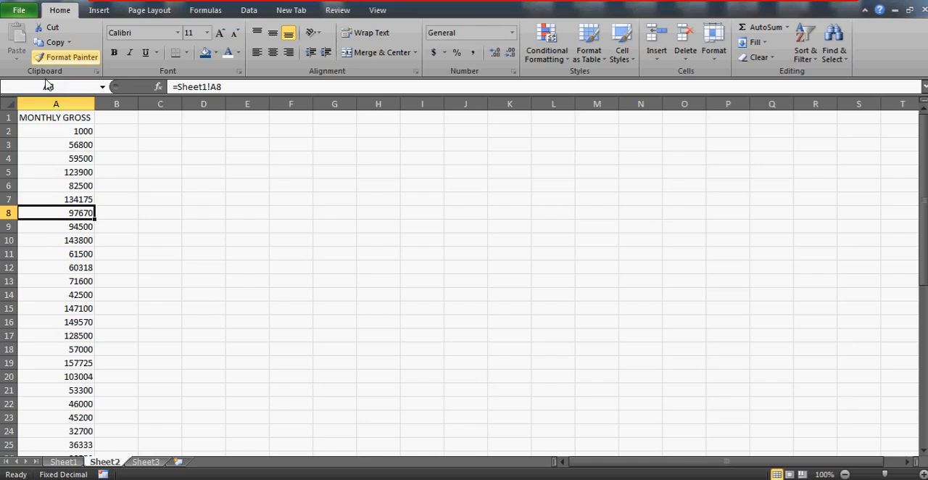
click(56, 130)
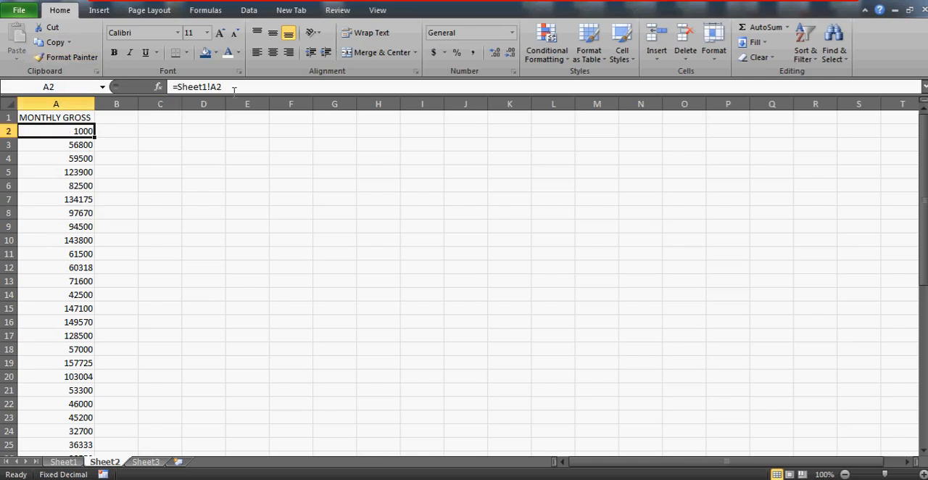
mouse_move(225, 90)
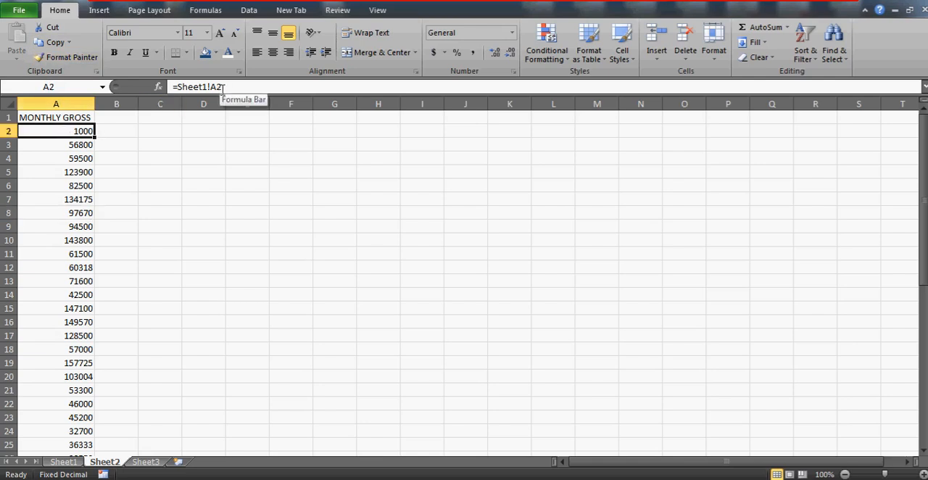
mouse_move(358, 179)
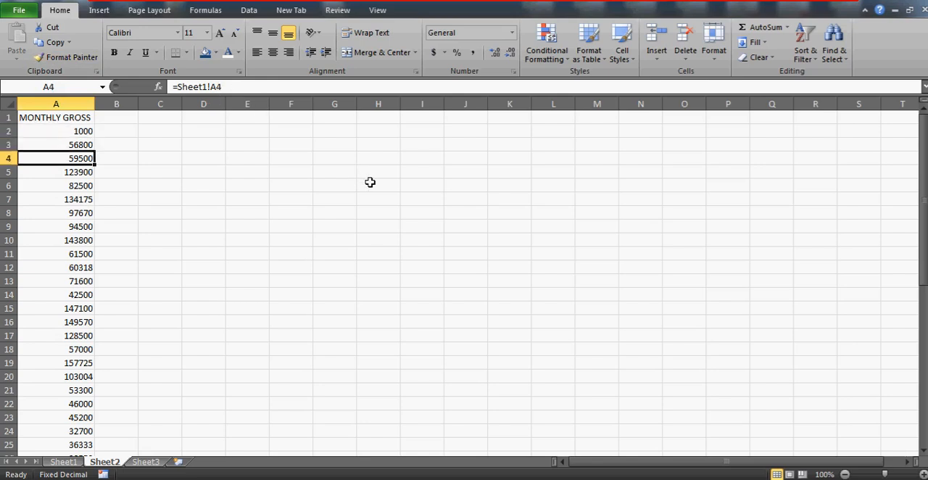
click(56, 186)
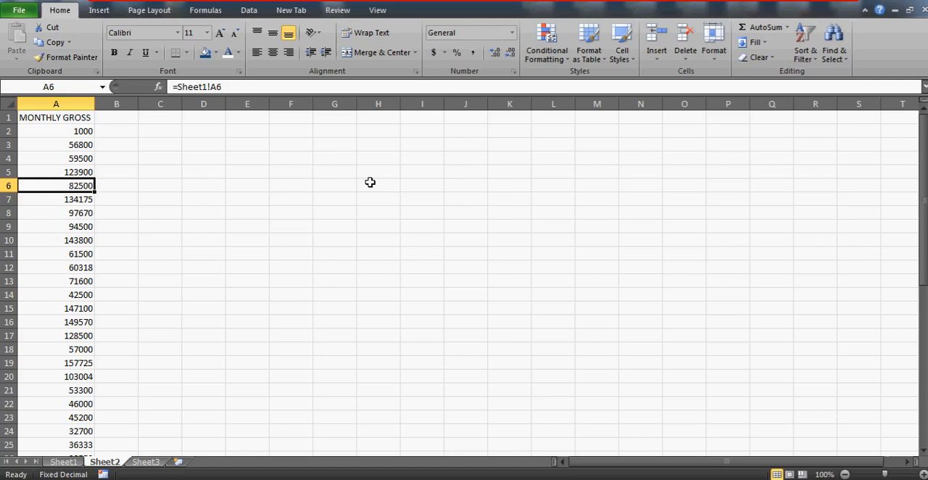
click(56, 226)
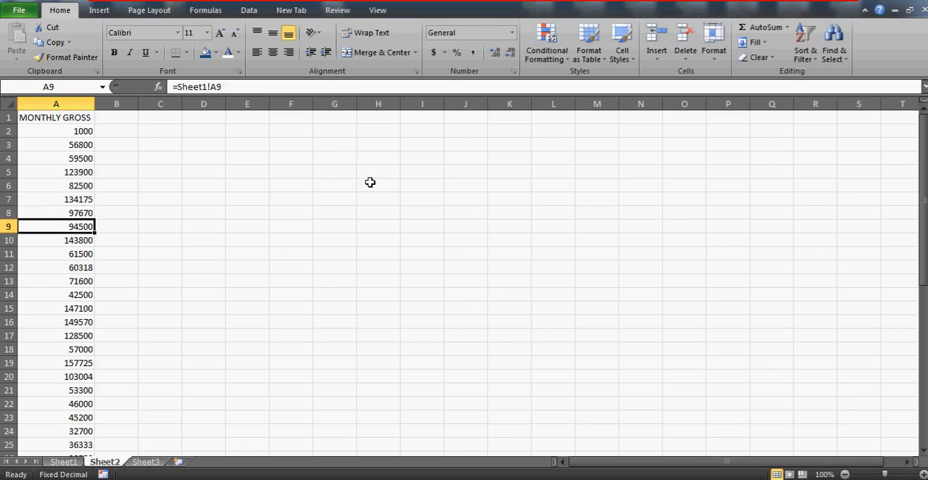
mouse_move(223, 94)
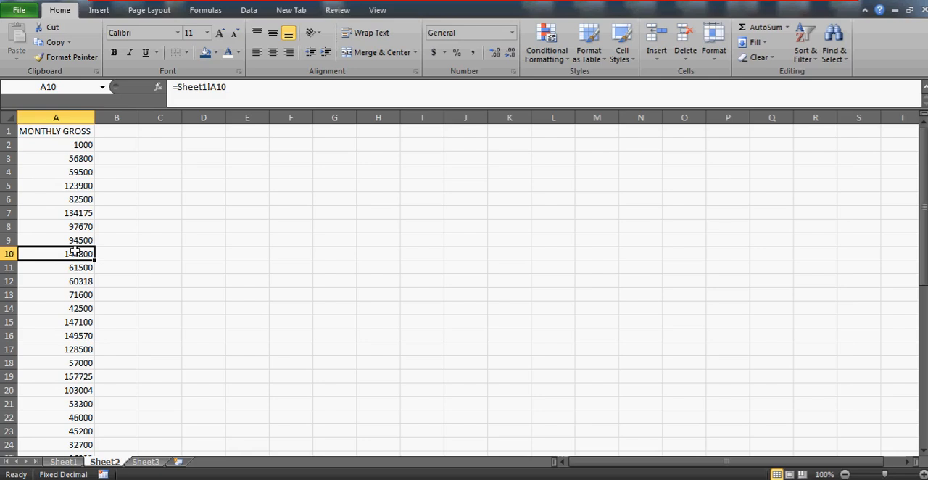
click(55, 226)
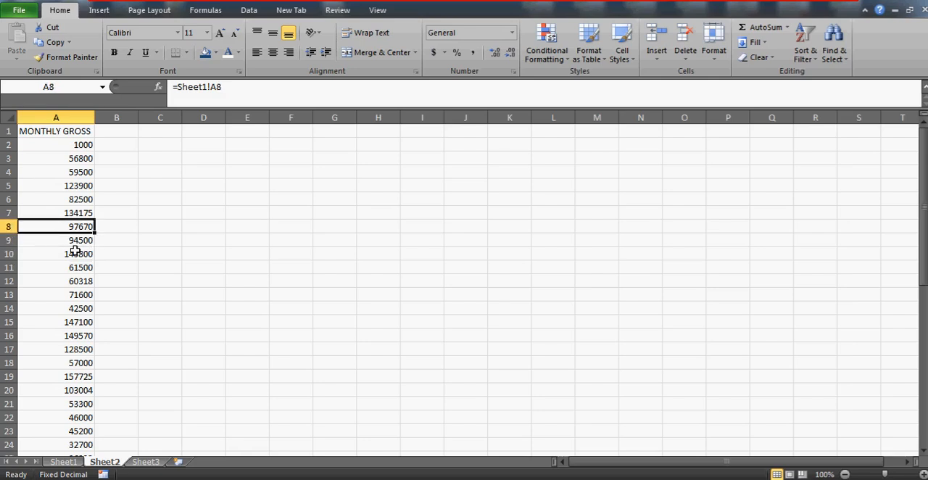
Repoint A9 to =Sheet1!A90 and A12 to =Sheet1!A111 so both cells show 0
click(56, 240)
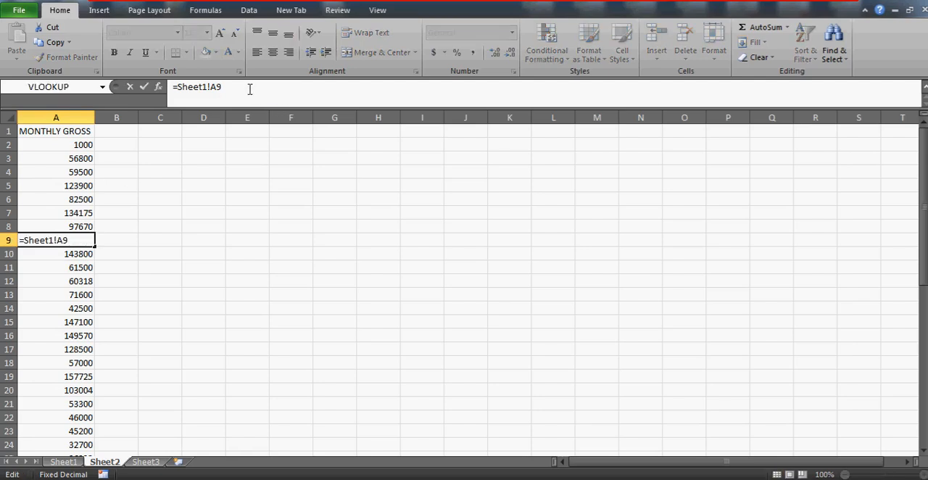
text(0)
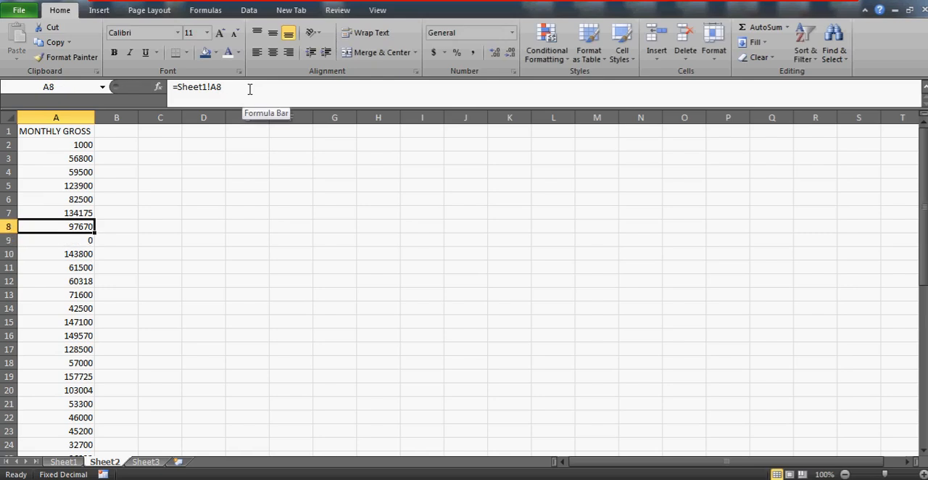
click(56, 268)
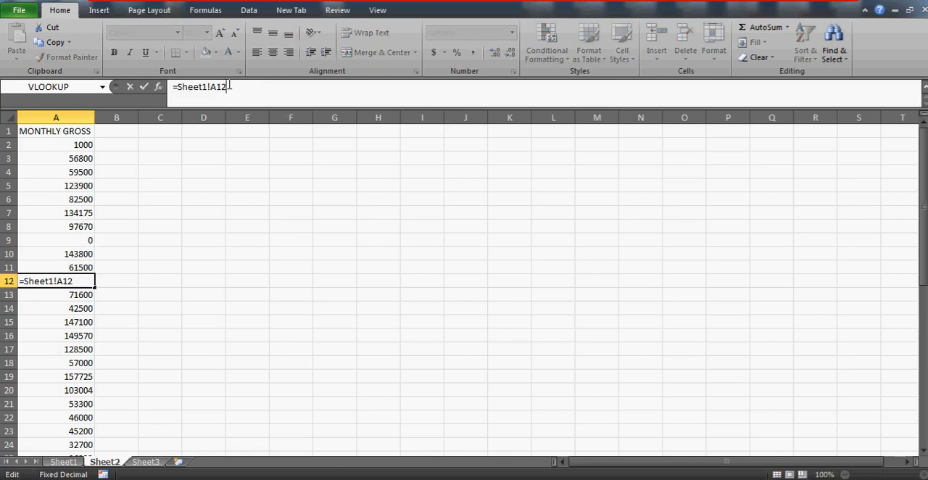
key(Backspace)
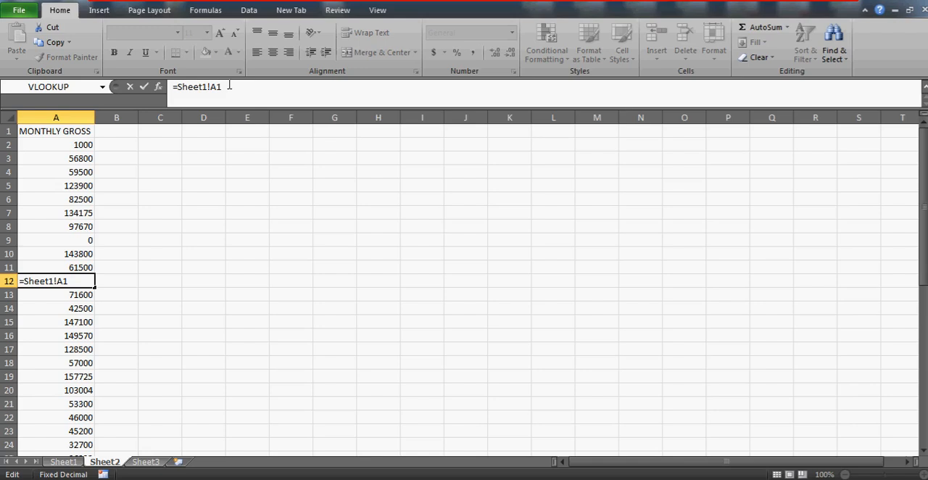
key(Return)
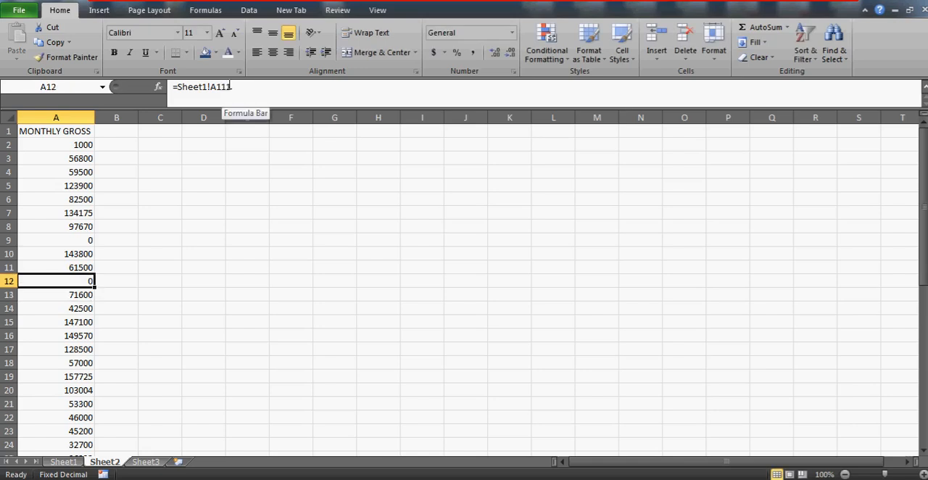
click(56, 240)
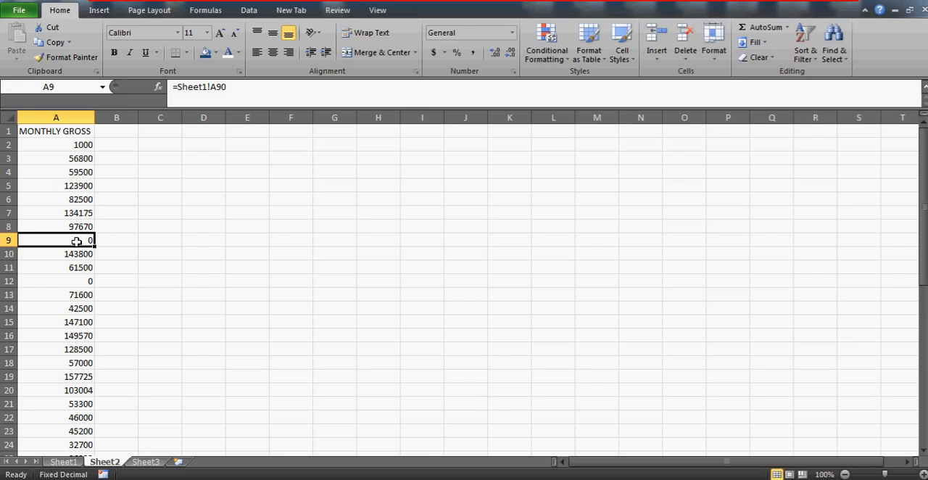
click(247, 158)
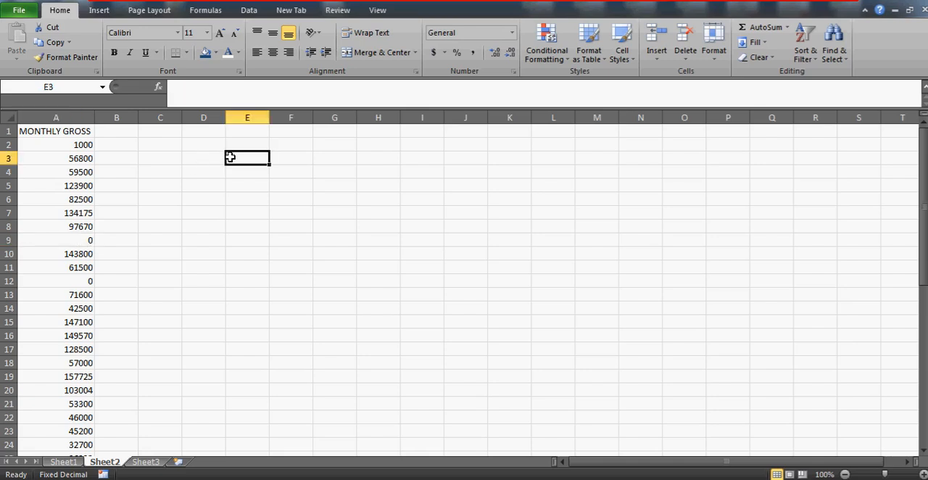
Add the note 'go to feature' in E3 and review the Sheet1 references down column A
text(go to feature)
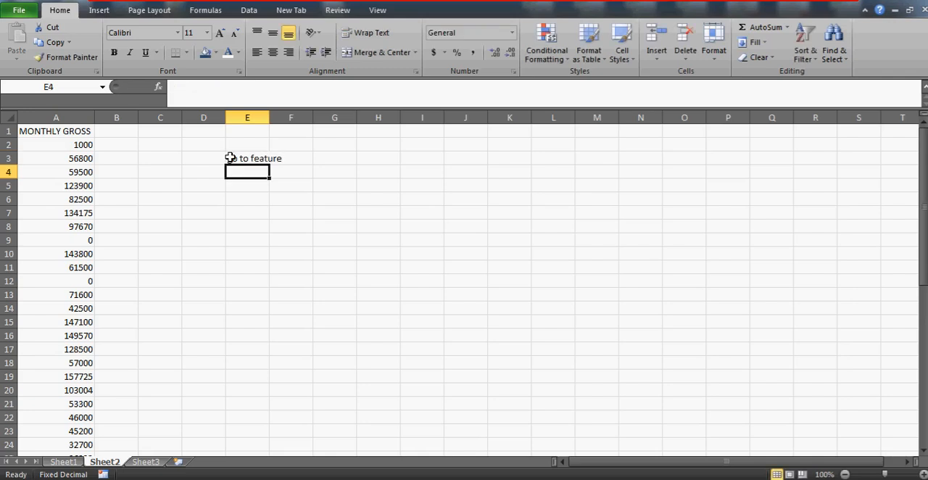
click(56, 145)
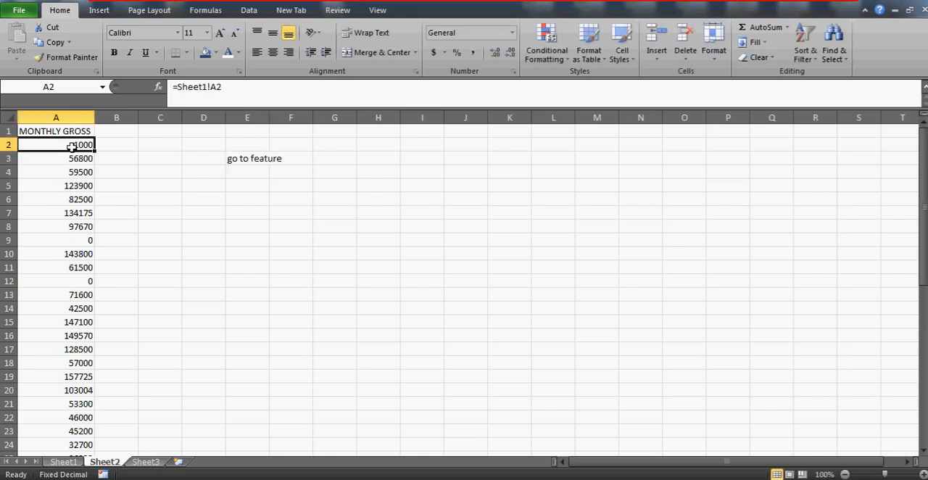
click(56, 172)
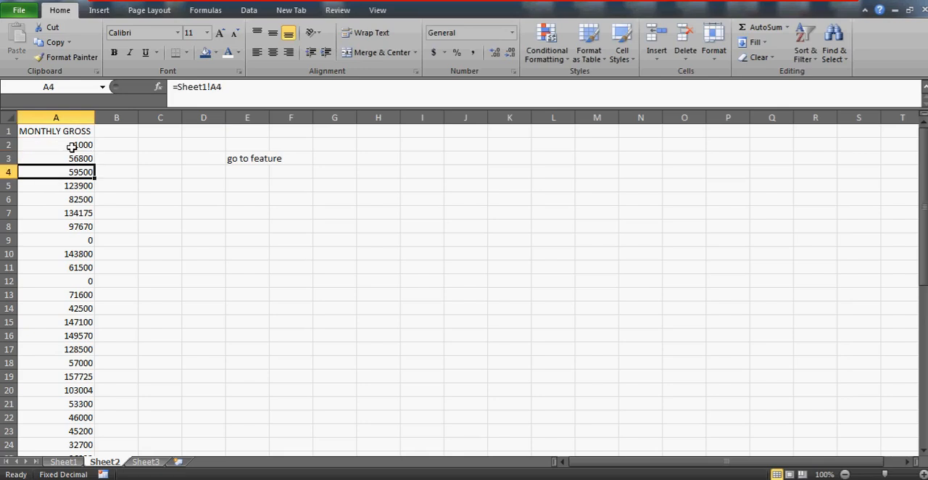
click(56, 200)
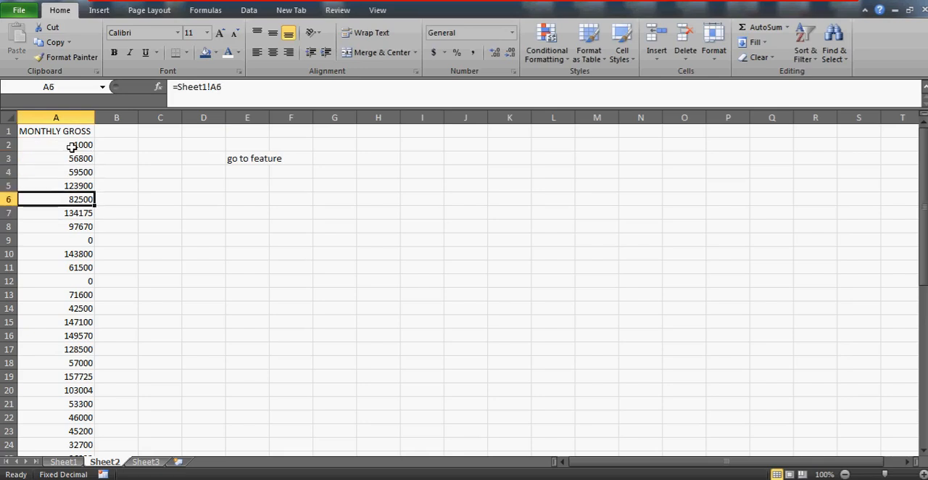
click(56, 240)
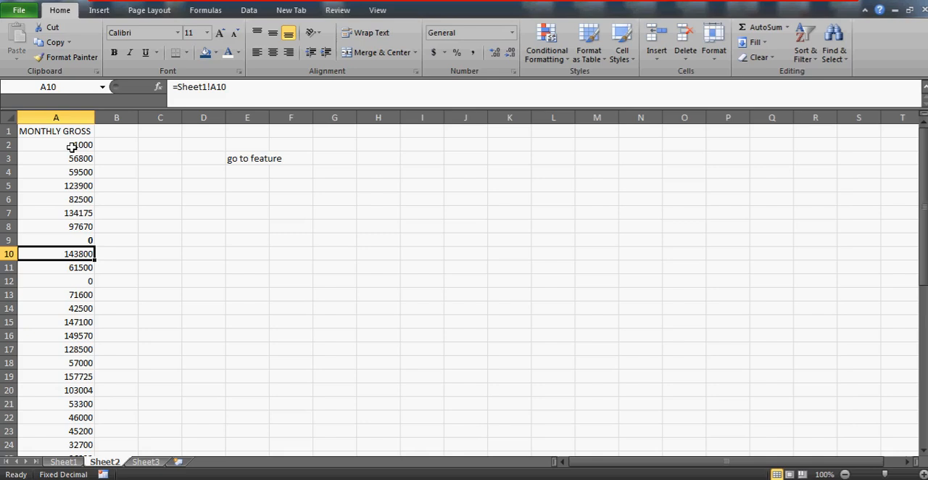
click(55, 280)
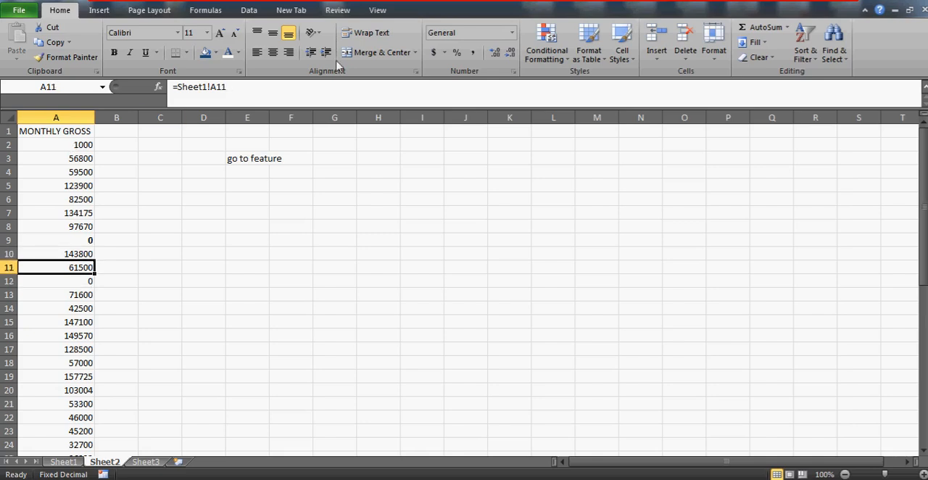
mouse_move(218, 86)
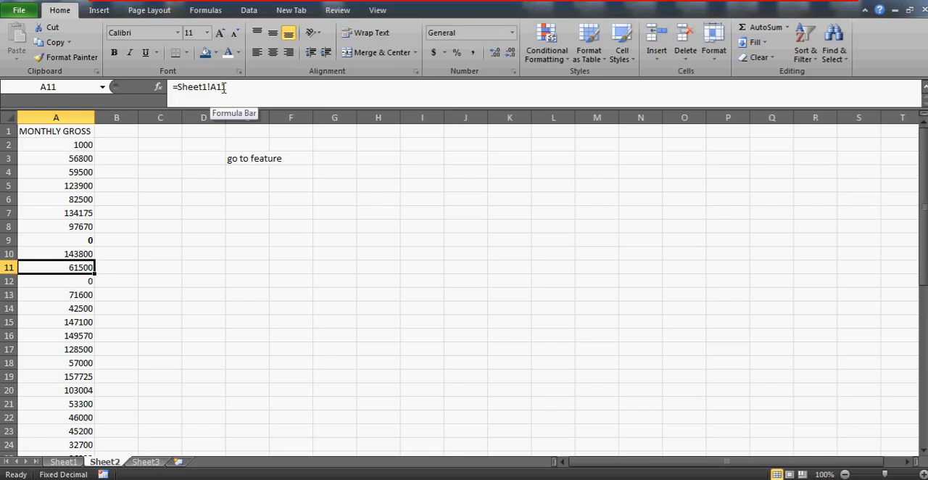
mouse_move(198, 245)
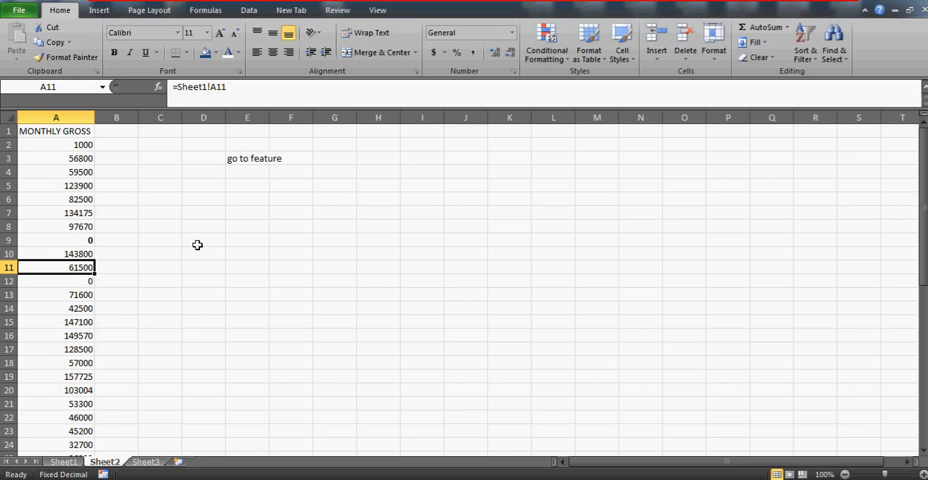
mouse_move(87, 143)
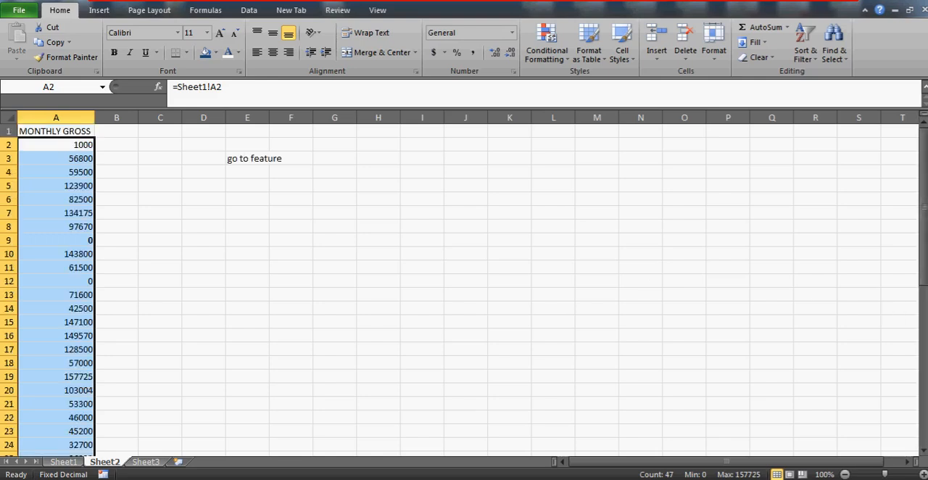
mouse_move(122, 178)
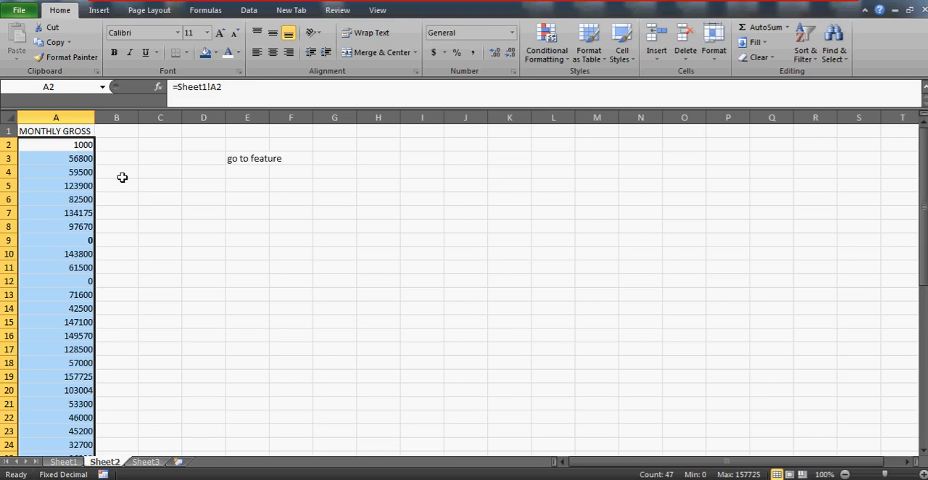
mouse_move(313, 182)
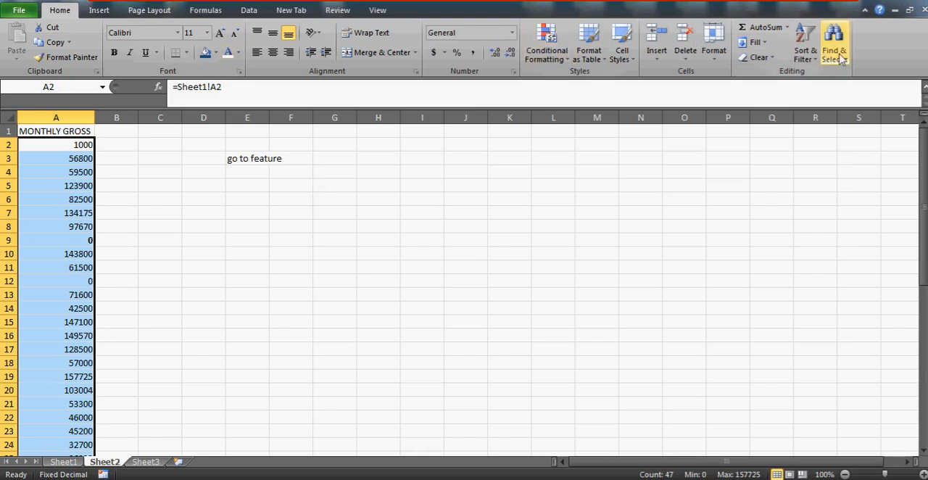
Use Go To Special differences on column A to select A9 and A12, the out-of-sequence references
click(834, 43)
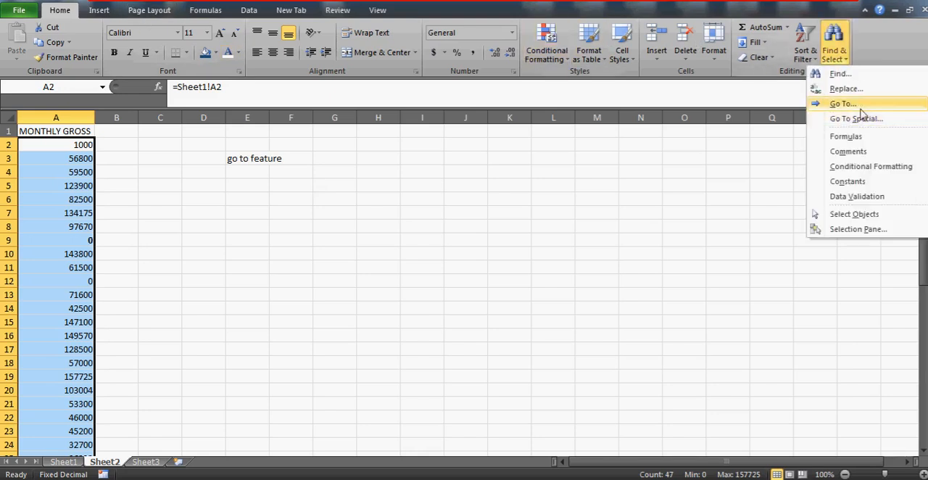
mouse_move(854, 107)
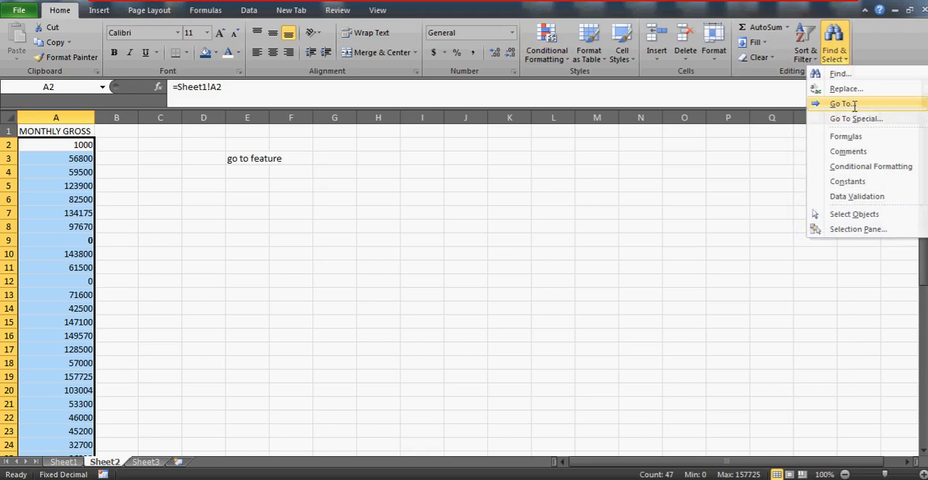
click(843, 103)
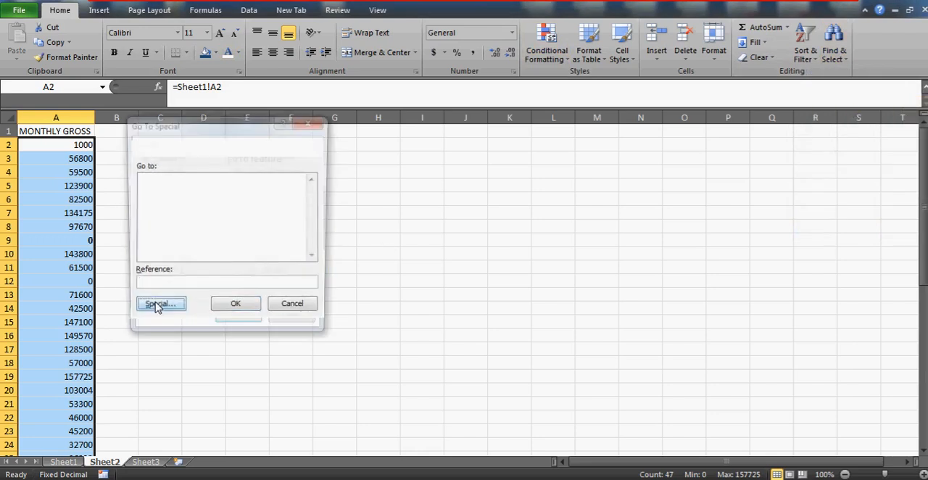
click(161, 303)
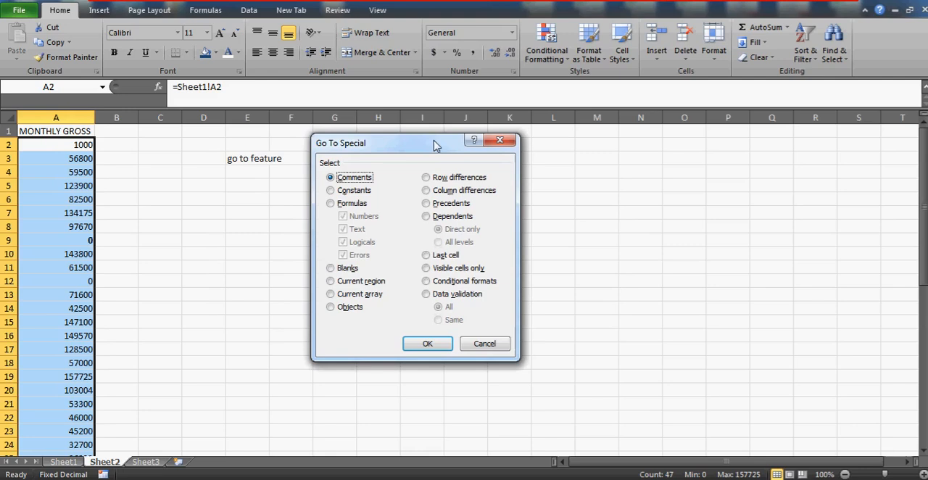
mouse_move(62, 166)
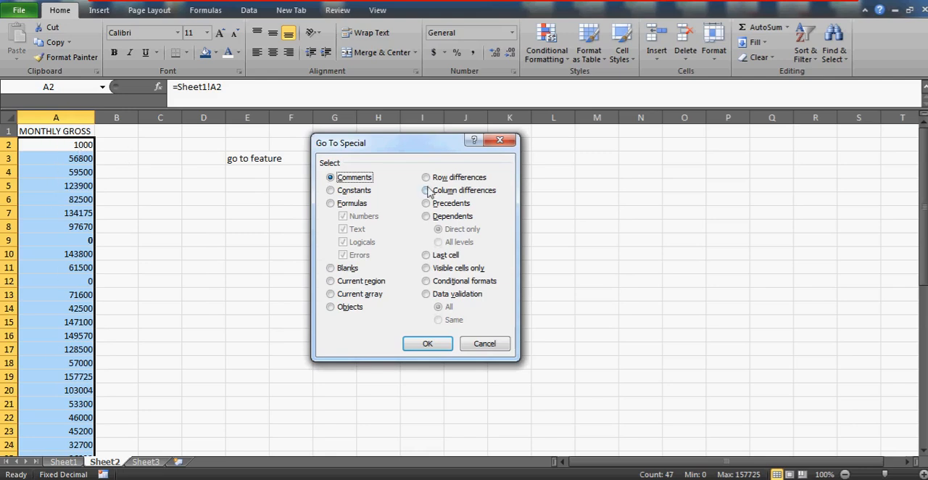
click(427, 190)
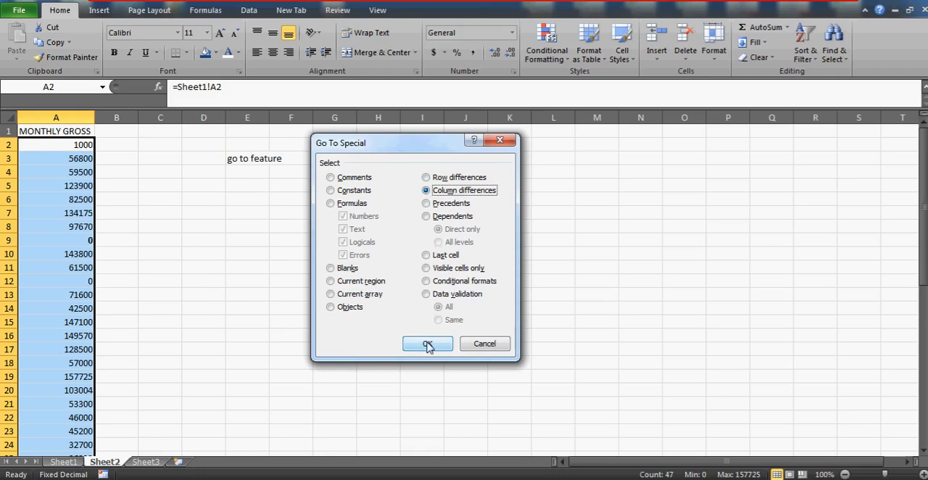
click(428, 343)
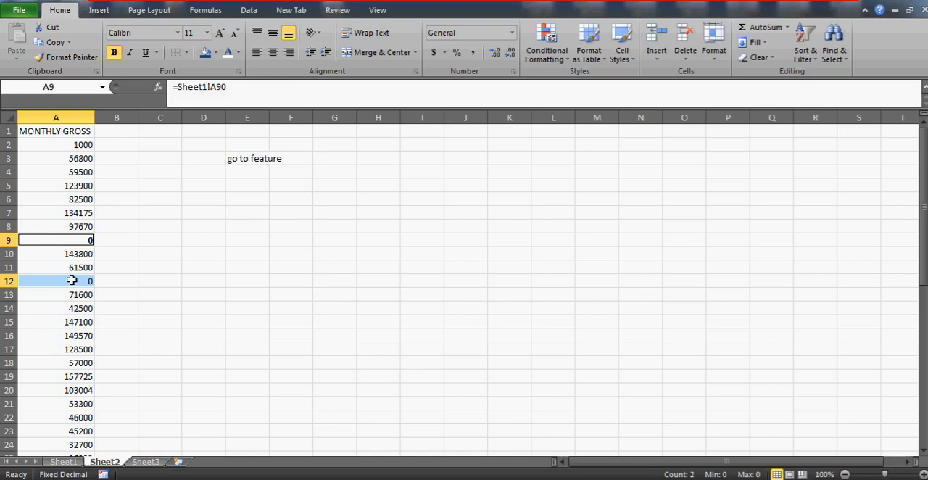
mouse_move(95, 240)
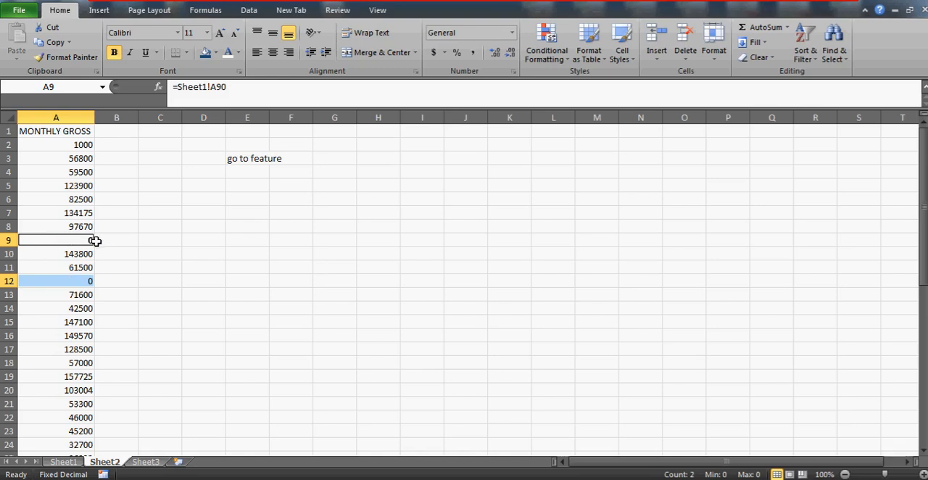
mouse_move(114, 241)
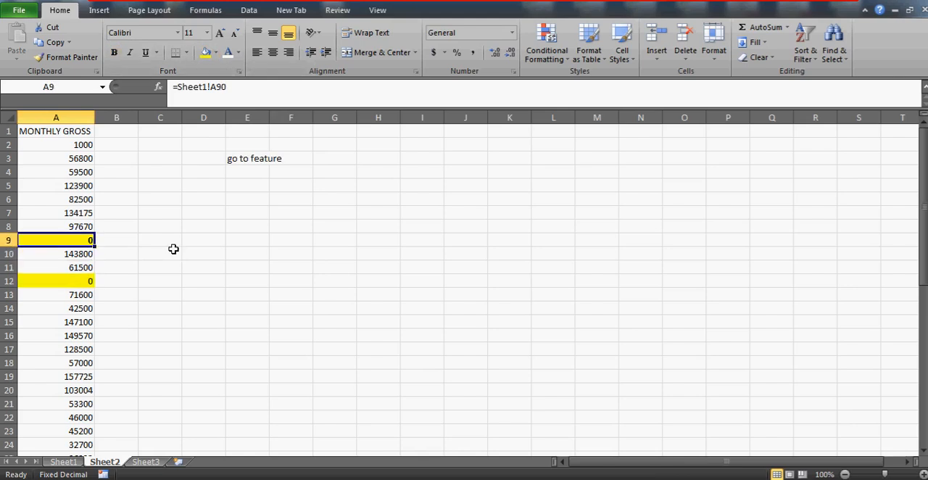
Check the highlighted A9 and A11 formulas, clear the selection and return to Sheet1
click(56, 267)
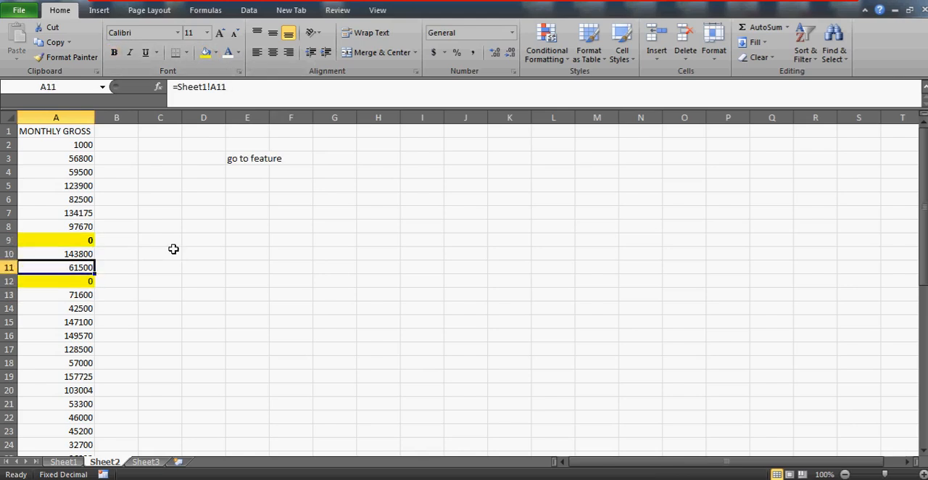
click(56, 240)
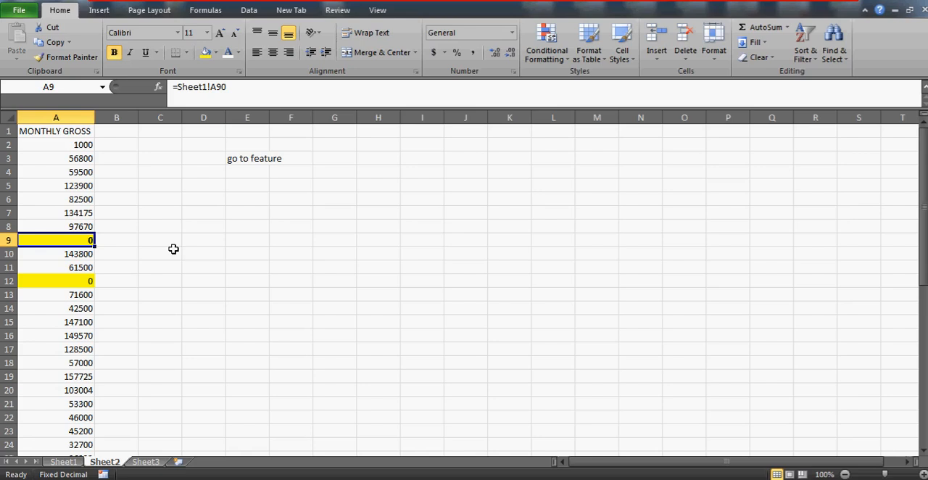
click(203, 226)
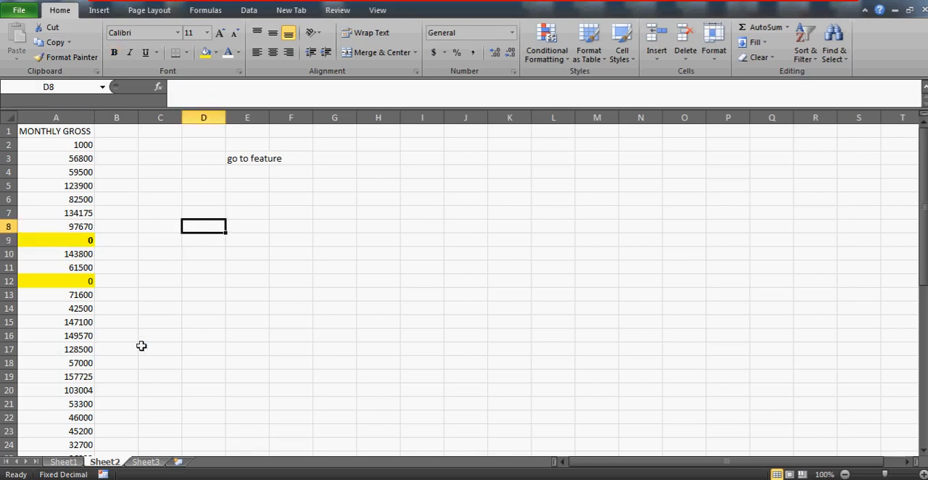
click(63, 461)
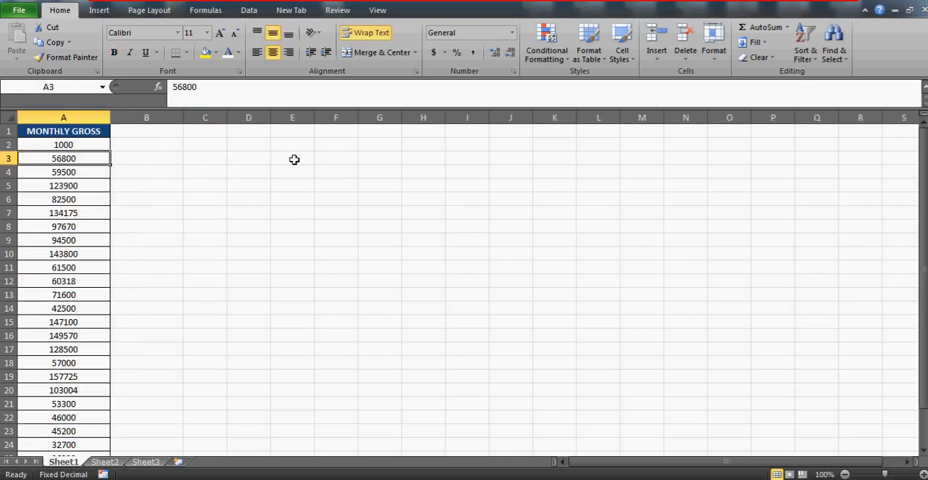
Fill E2:E10 with =B2-style references, repoint E7 to A28 and type the name 'aja' in A28
text(=B2)
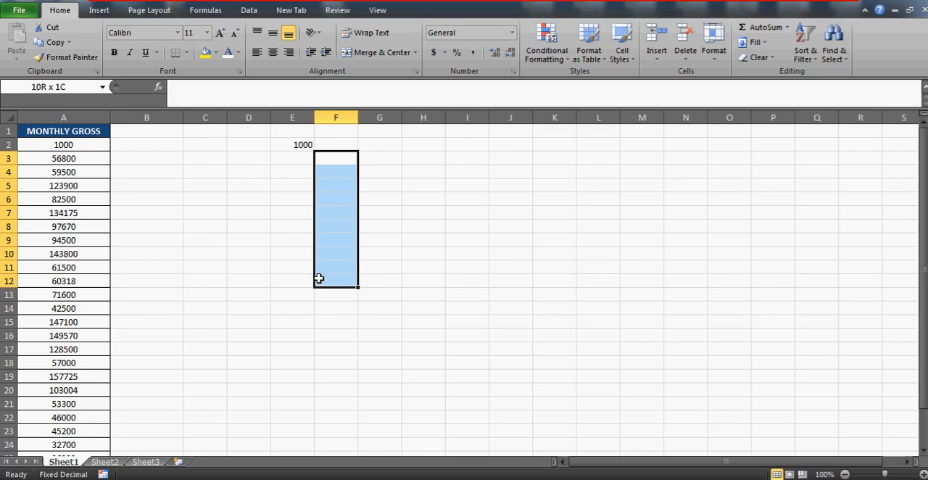
click(292, 144)
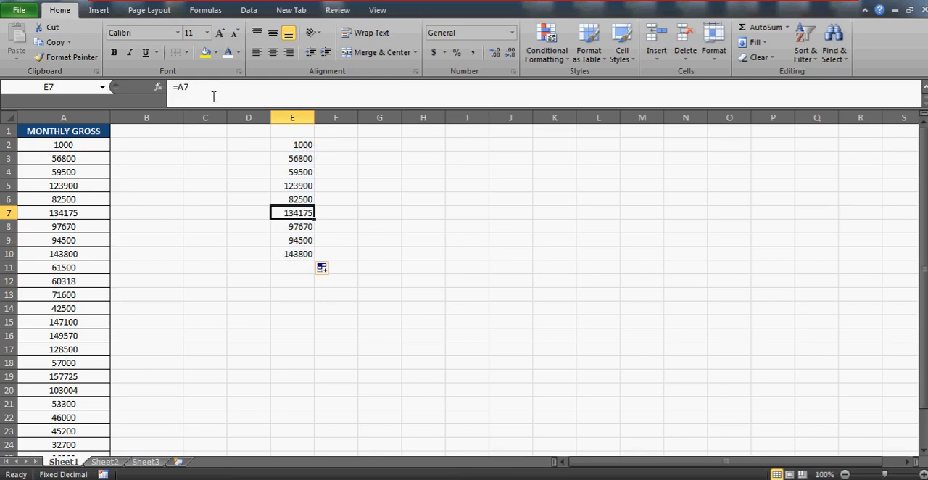
double_click(291, 213)
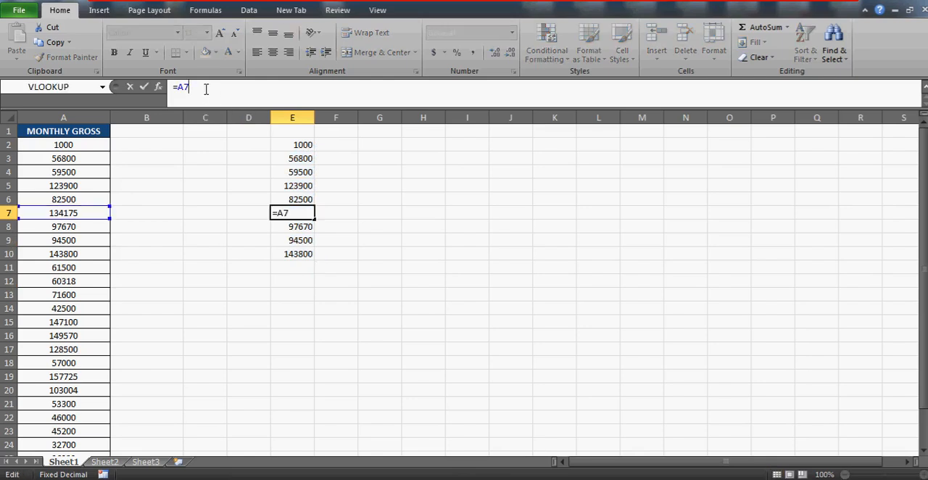
text(8)
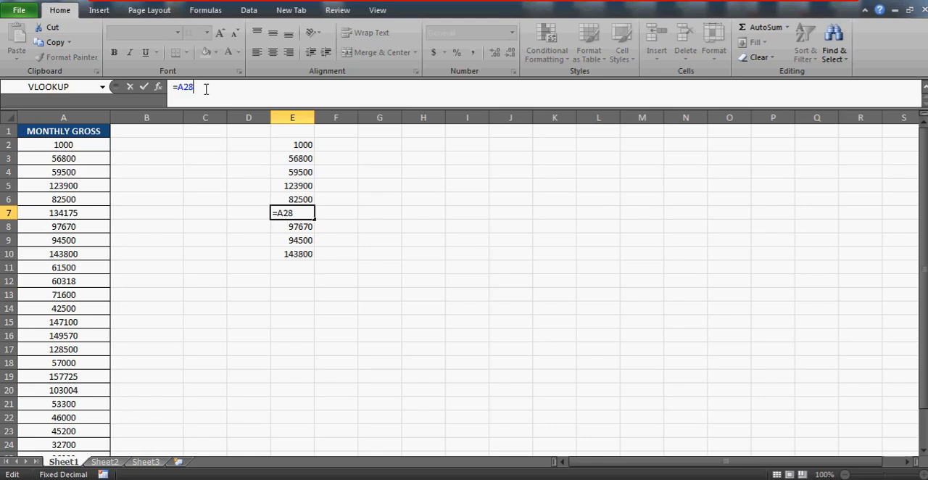
key(Return)
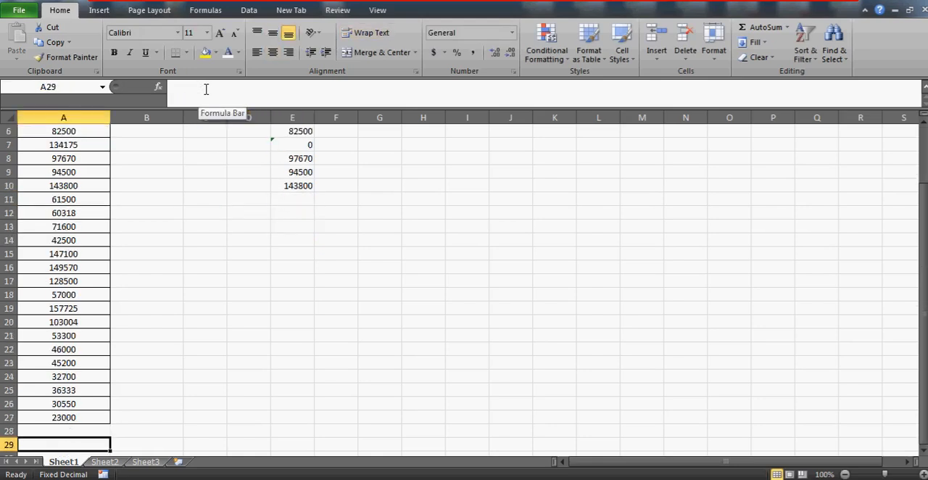
text(ajay)
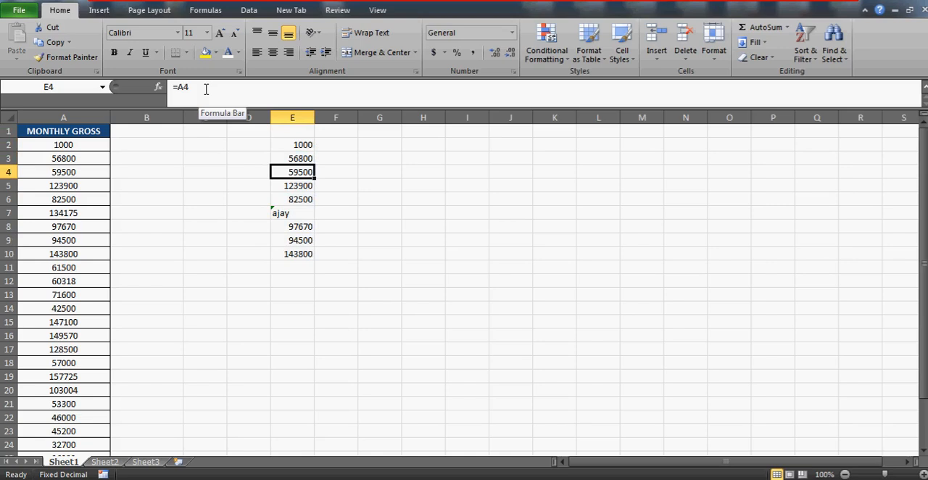
Check E4 and E7's formulas (E7 =A28 showing 'ajay') and select the block E2:E10
click(292, 199)
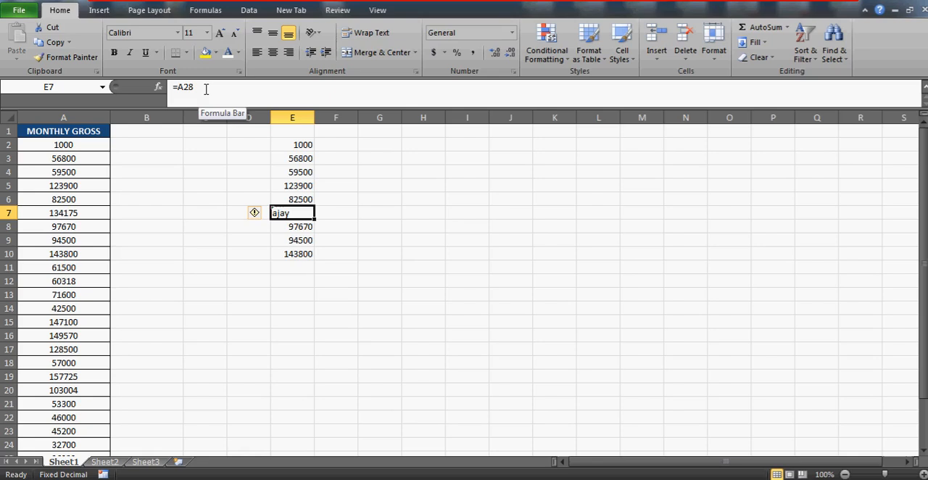
click(292, 145)
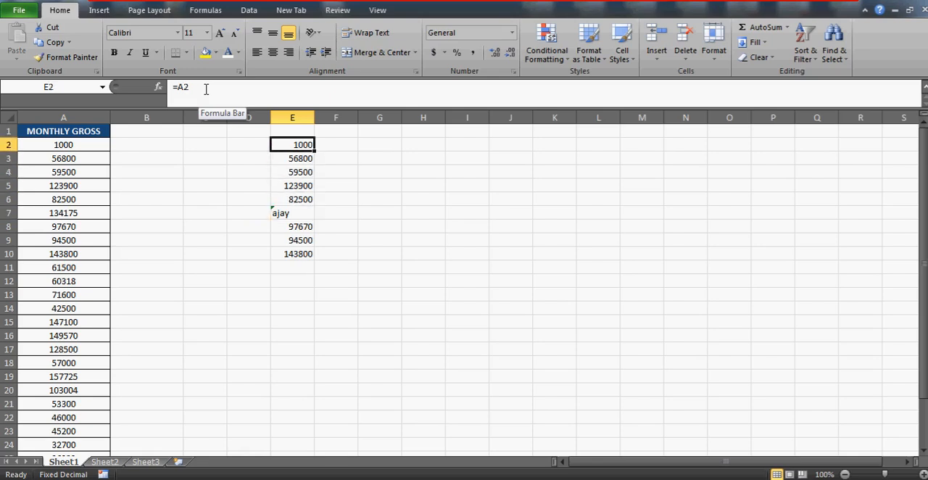
drag(292, 144, 292, 253)
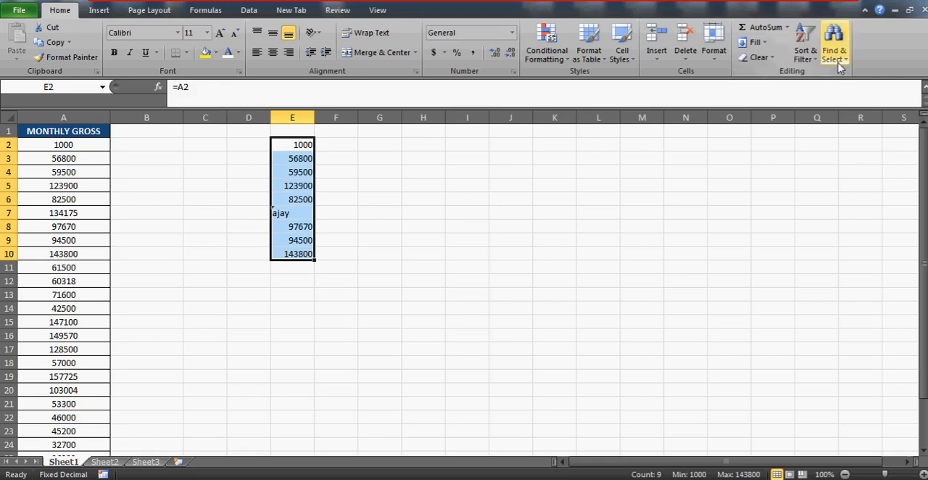
Note the shortcut 'ctrl+g' in cell H3
click(834, 44)
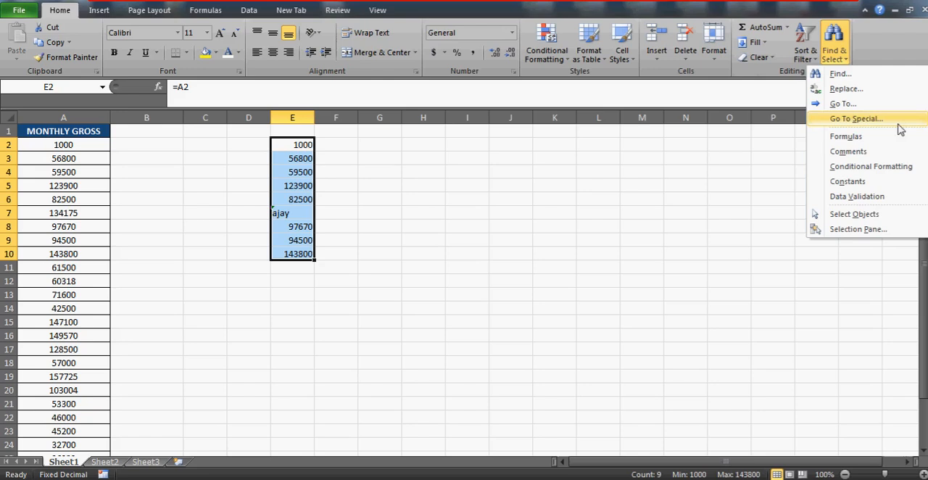
mouse_move(843, 104)
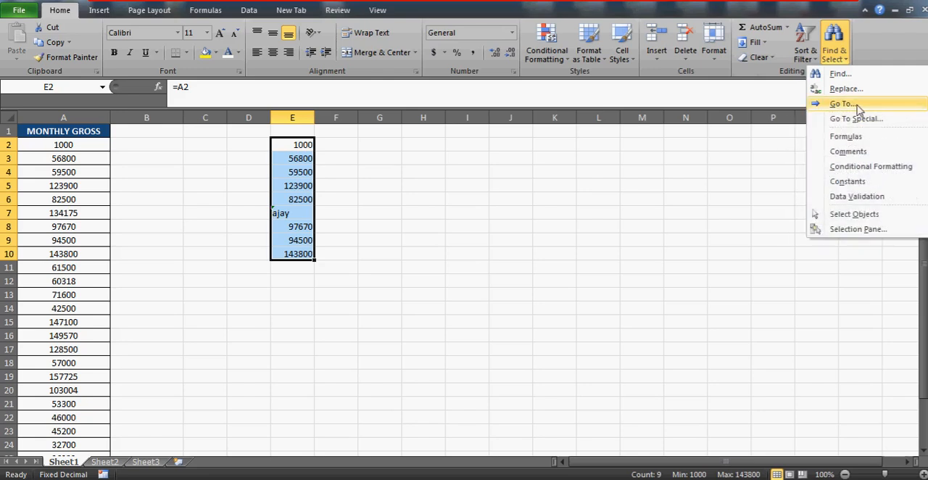
mouse_move(627, 217)
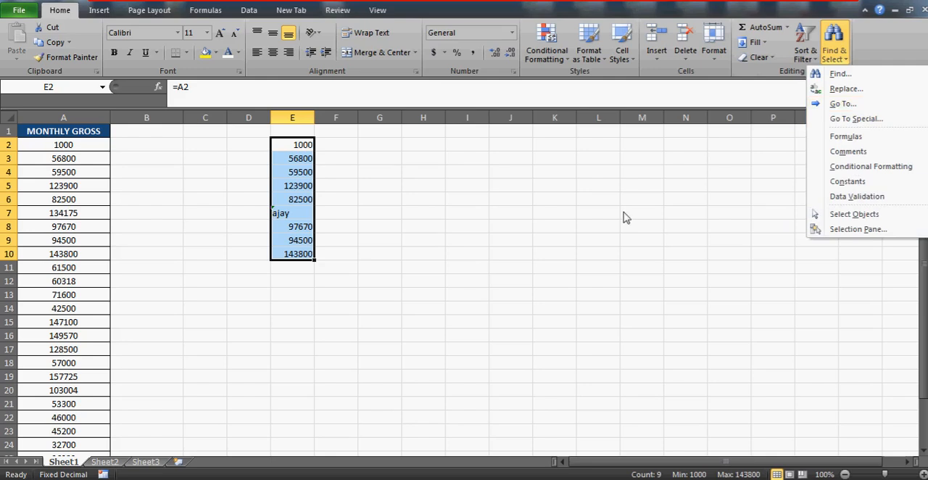
text(ct)
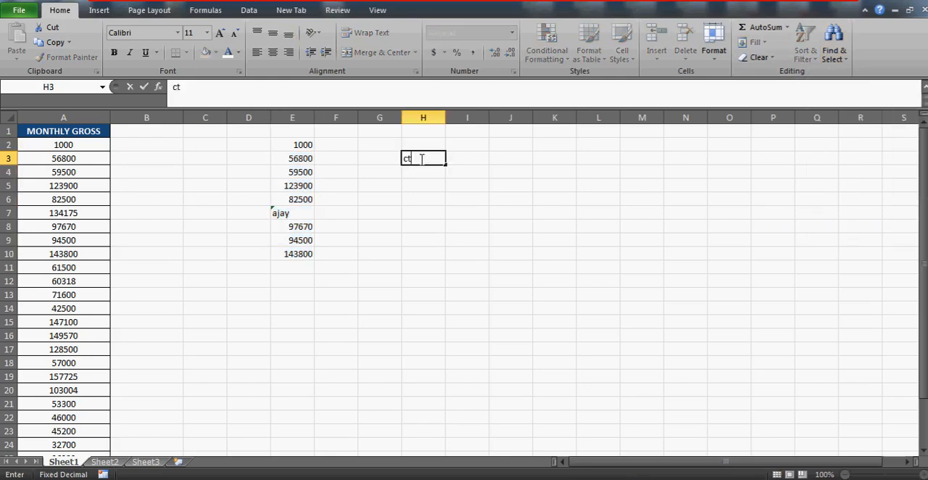
key(Return)
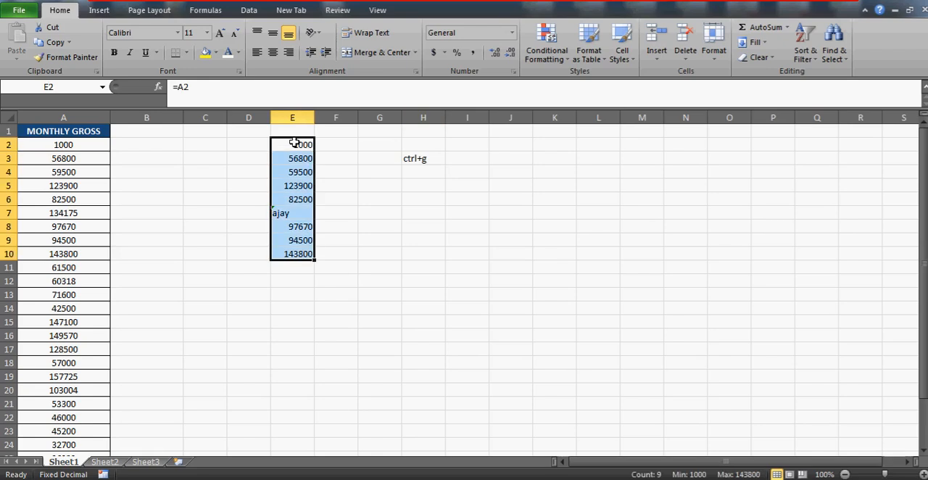
Use Go To Special Column differences on E2:E10 to isolate E7 (=A28)
key(ctrl+g)
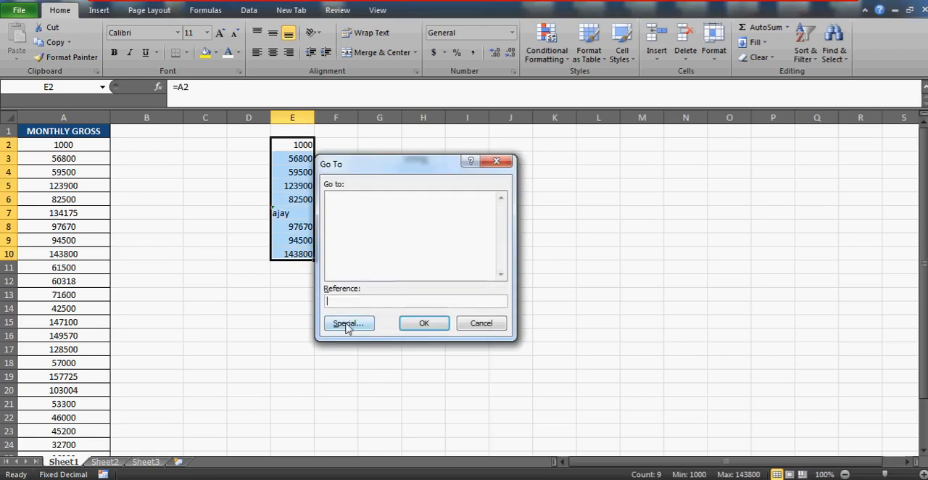
click(348, 323)
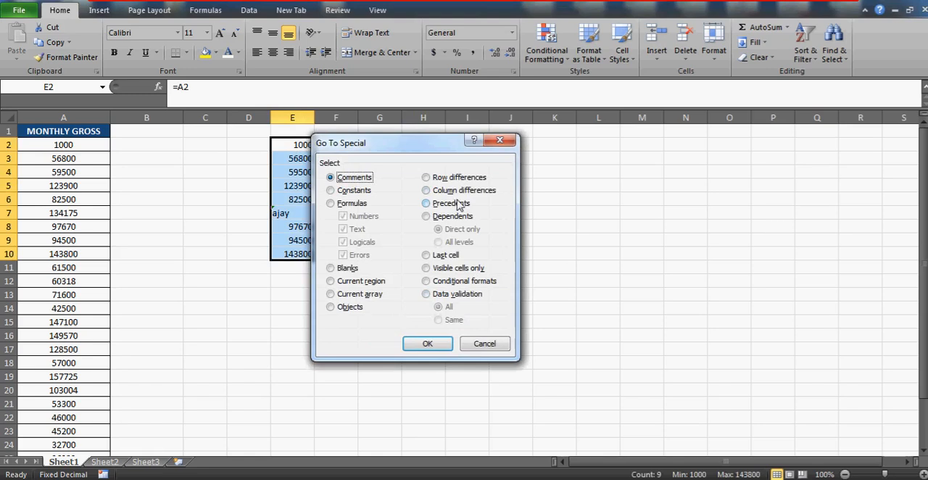
click(427, 343)
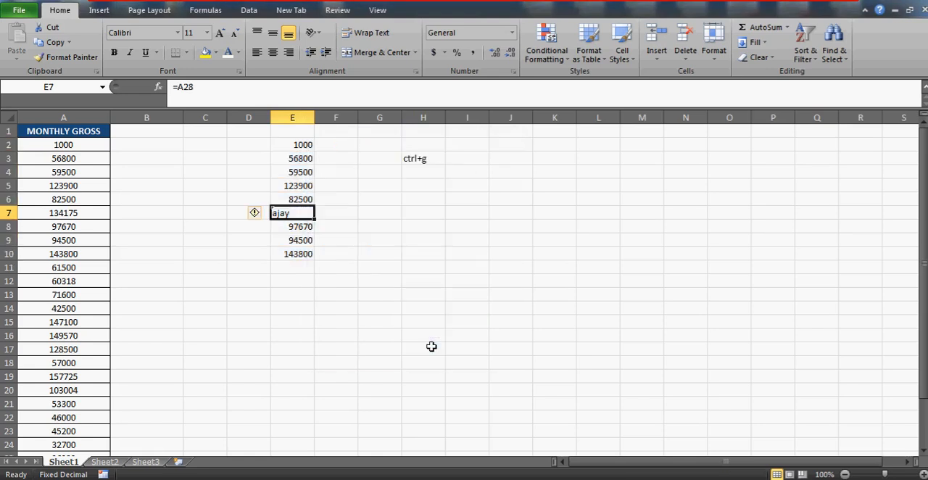
mouse_move(296, 220)
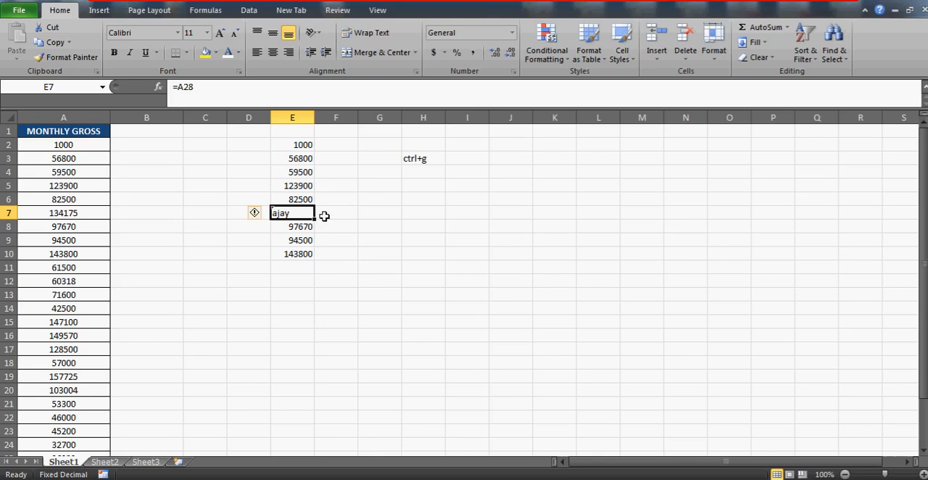
mouse_move(480, 131)
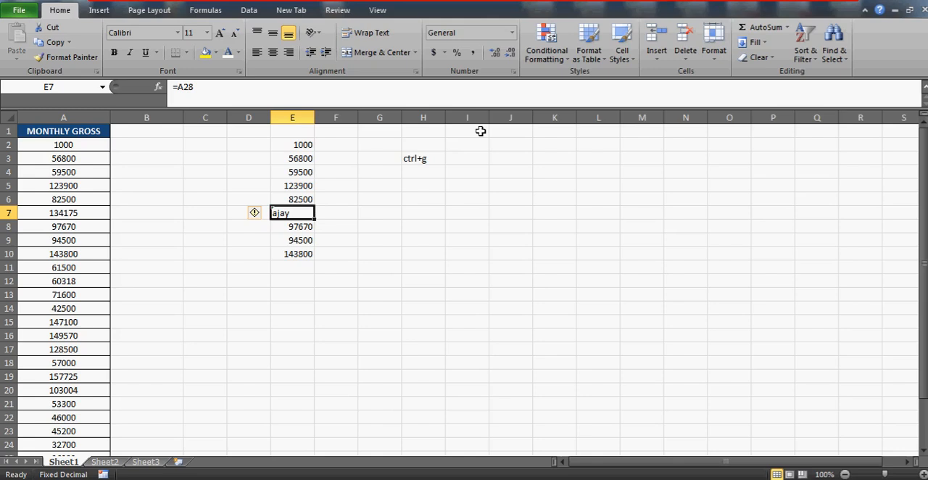
Enter 12, 13, 12, 34, 56, 78, 99 in I1:O1 and fill C16:I16 with =I1 formulas
click(467, 132)
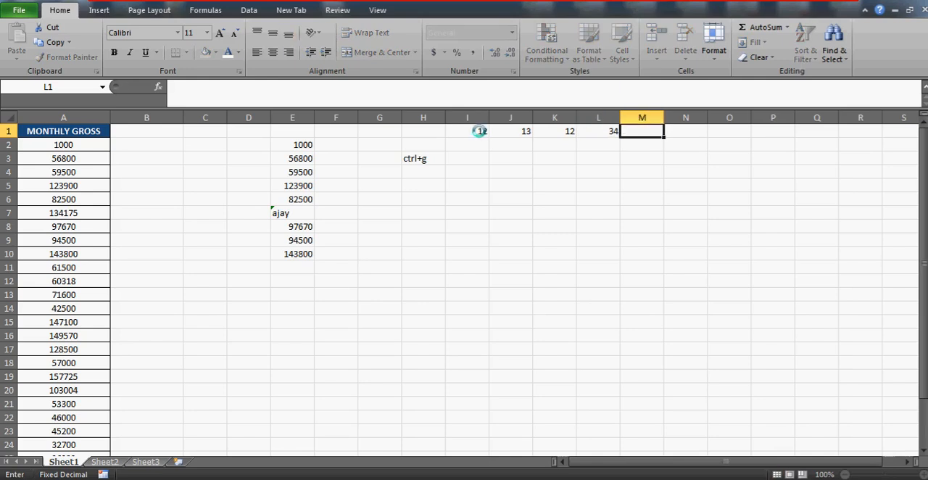
text(78)
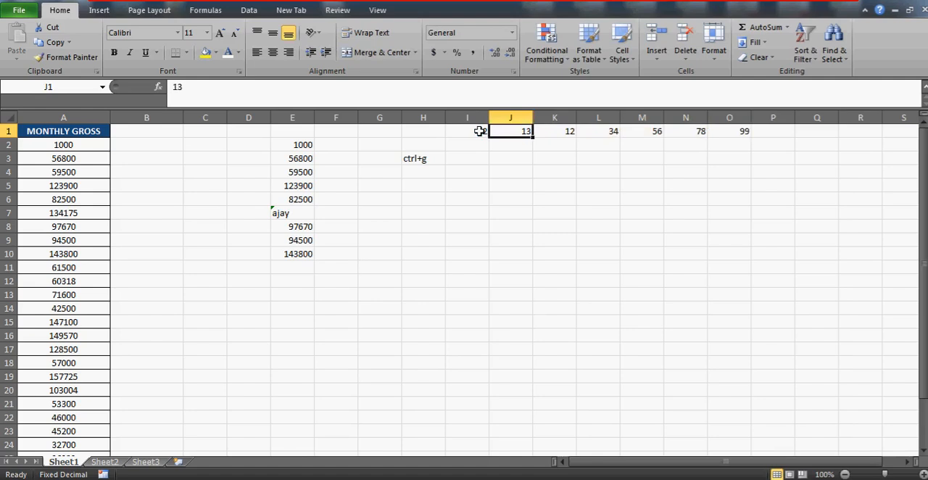
click(467, 199)
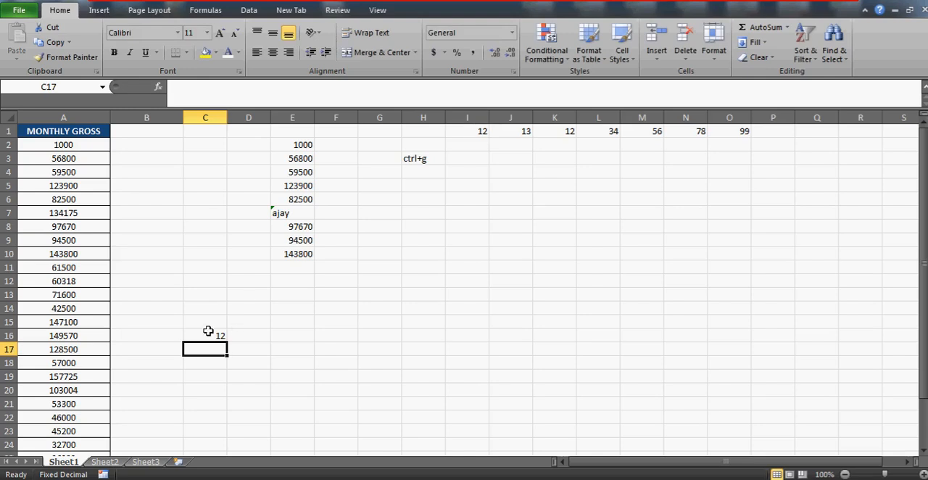
click(205, 335)
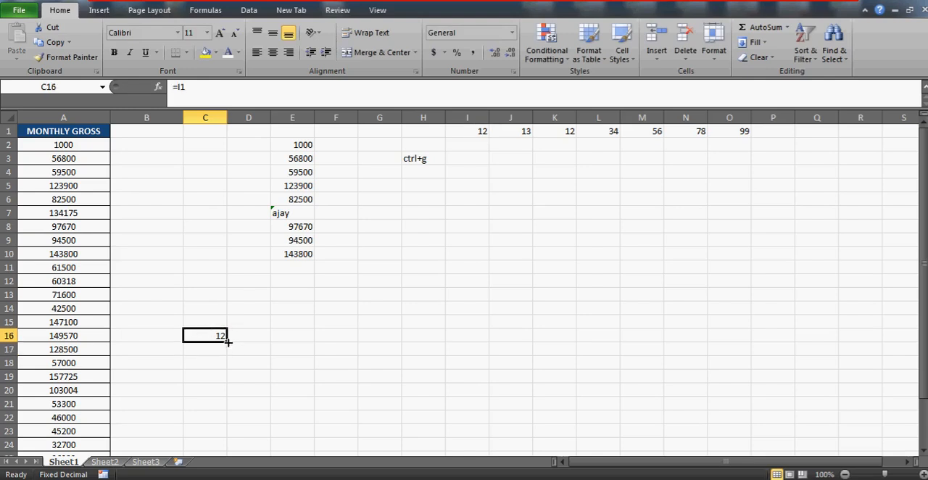
drag(228, 341, 501, 335)
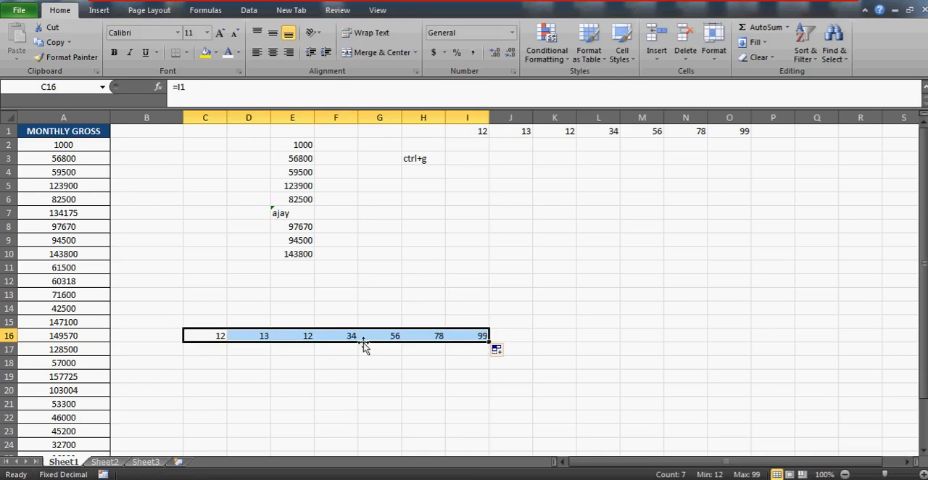
Repoint E16 to =K9 and G16 to =M100 so both display 0
click(293, 349)
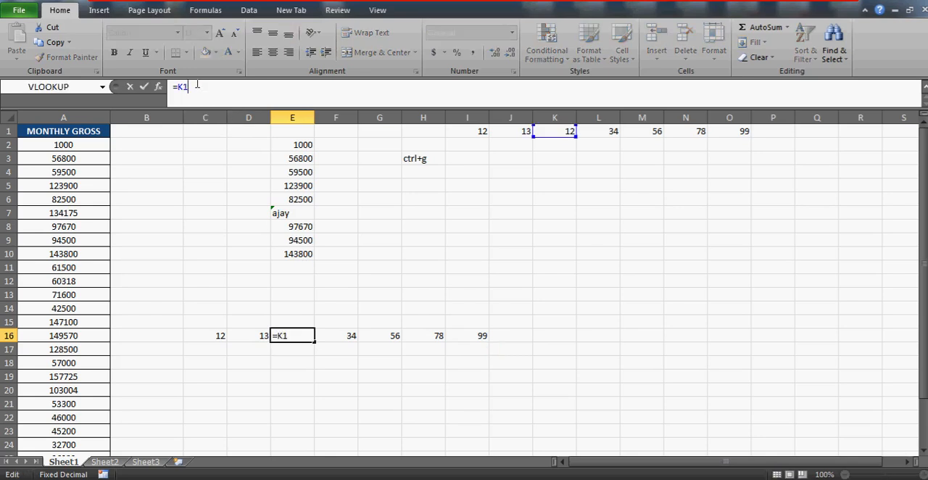
click(555, 240)
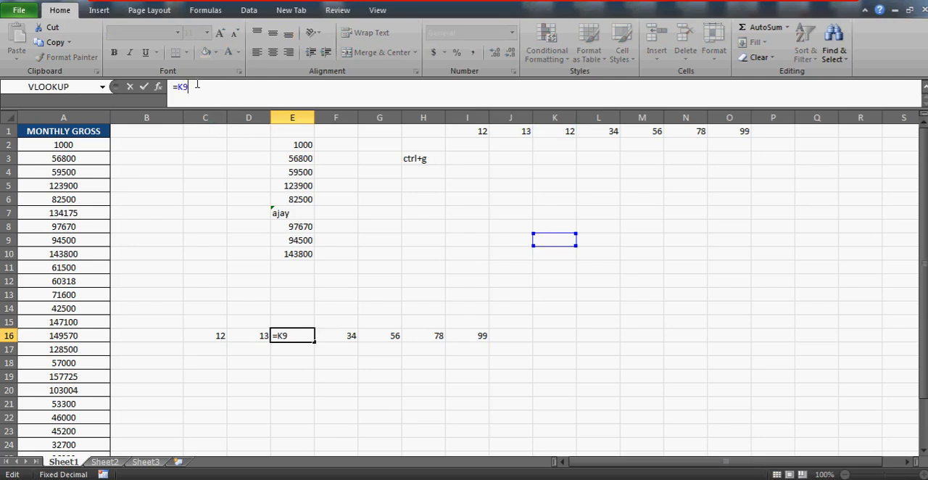
key(Return)
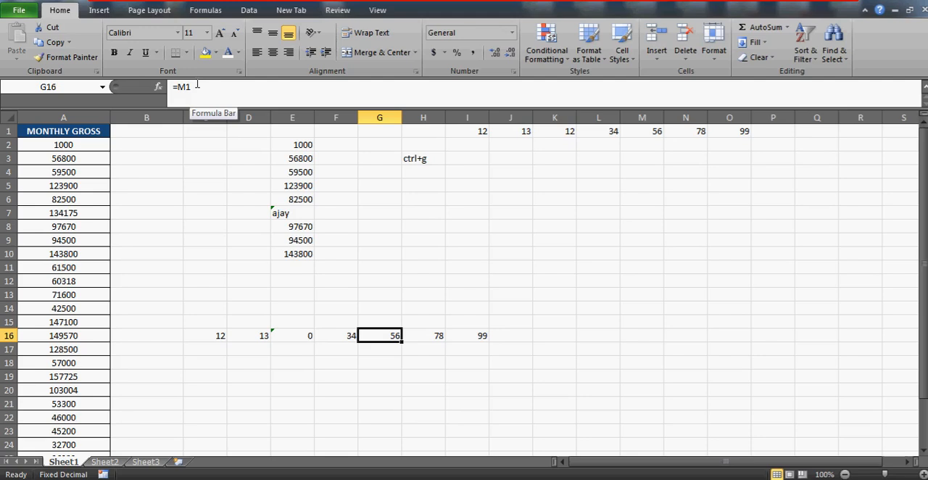
text(00)
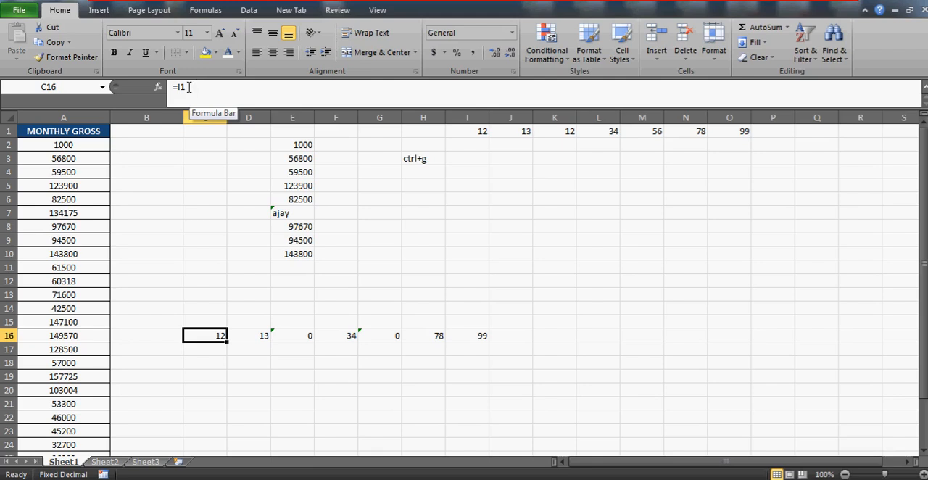
key(Tab)
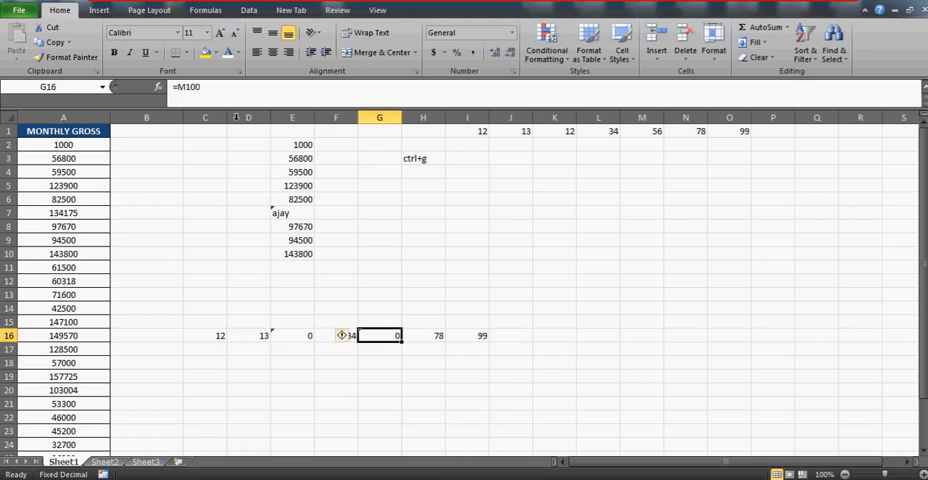
Run Go To Special Row differences on C16:I16 to single out E16 and G16
click(205, 335)
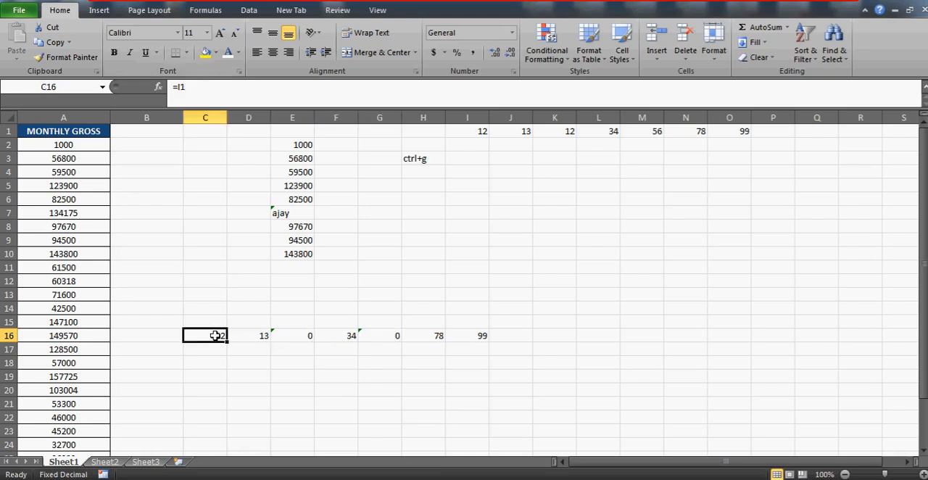
drag(205, 335, 482, 335)
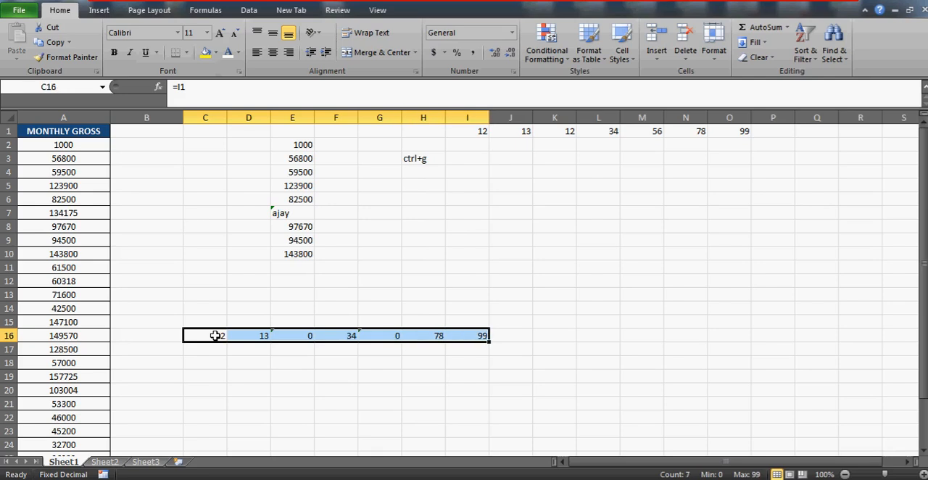
key(ctrl+g)
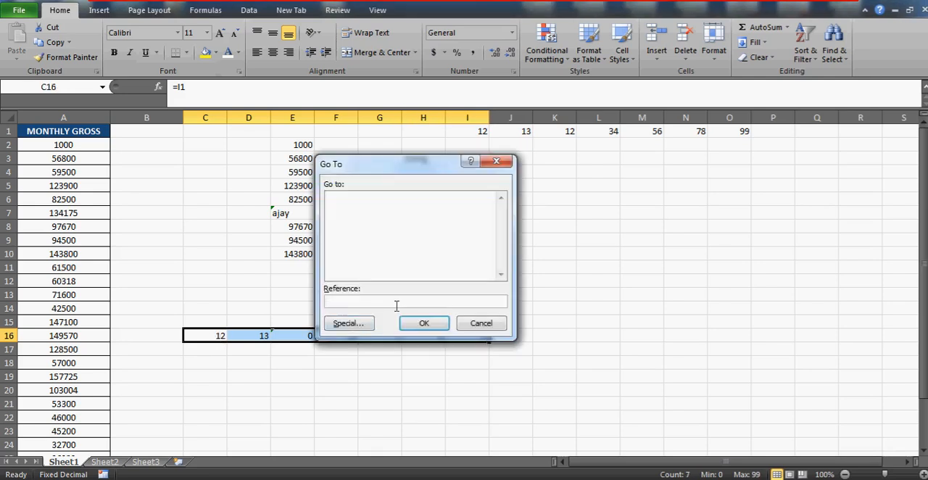
click(348, 323)
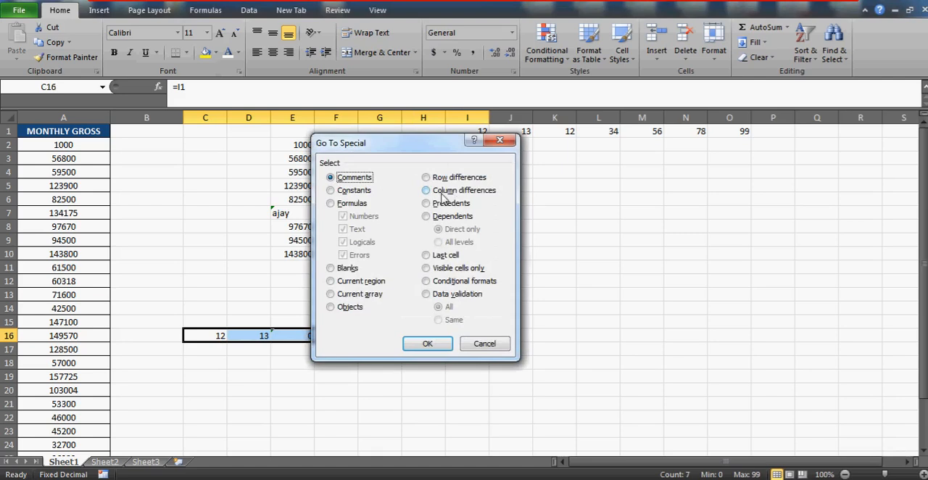
click(426, 177)
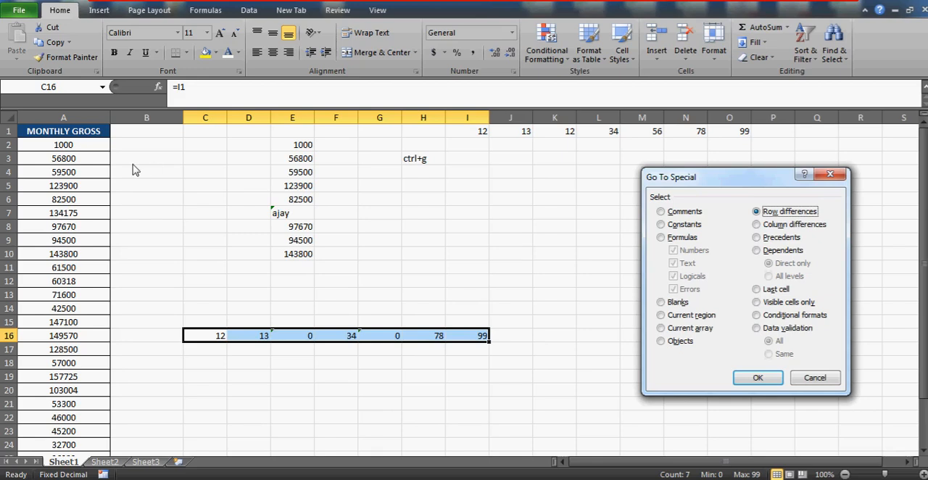
mouse_move(161, 240)
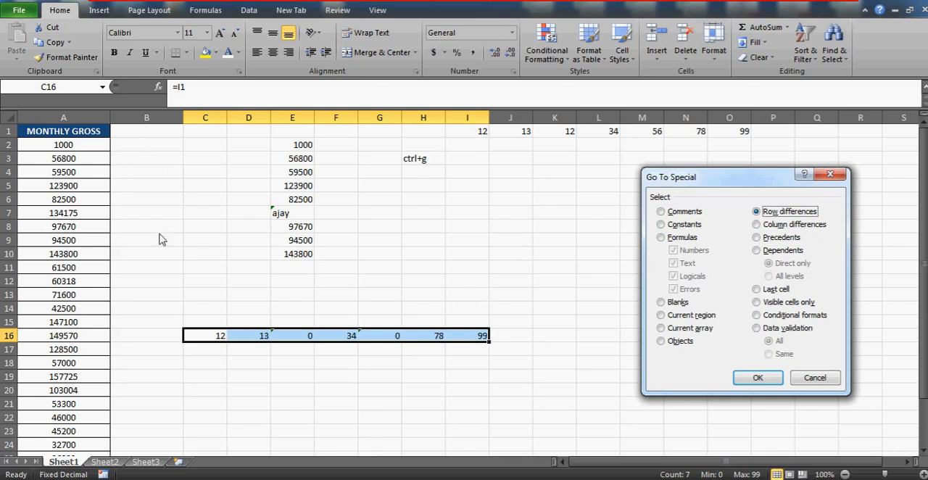
mouse_move(492, 252)
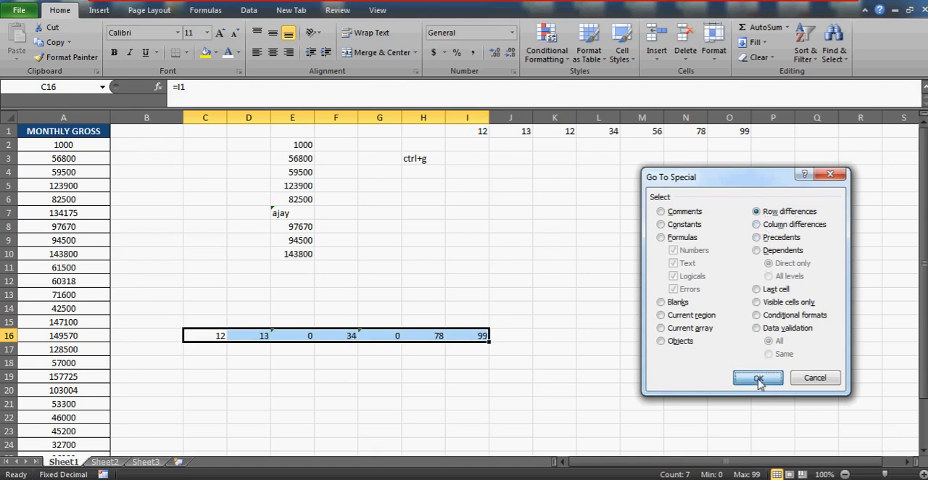
click(757, 377)
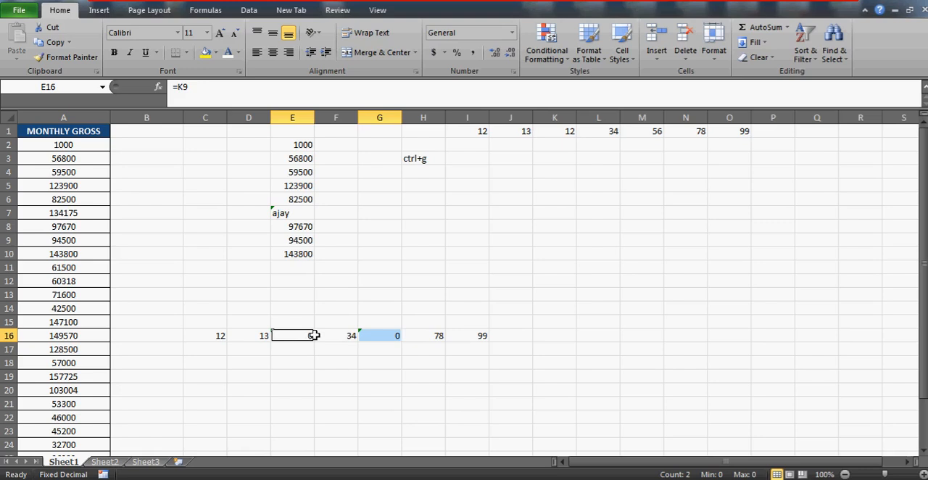
mouse_move(206, 52)
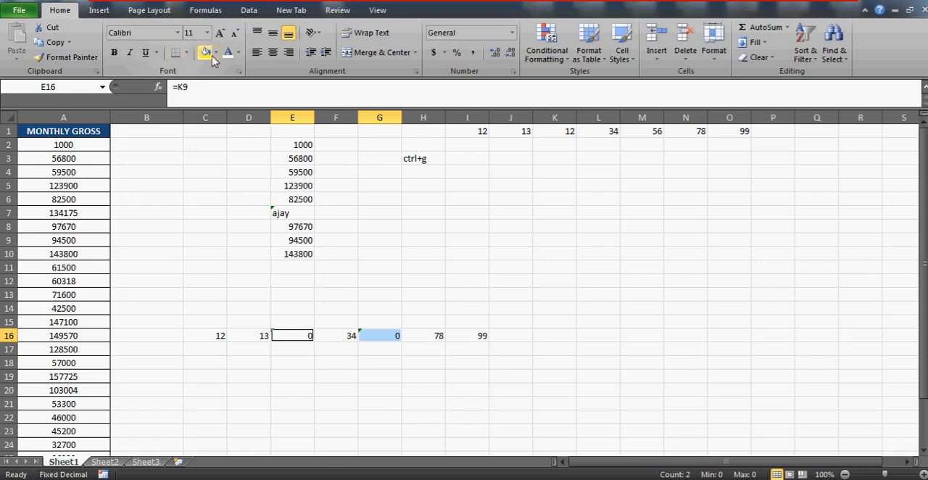
Fill the found cells E16 and G16 with green
click(214, 52)
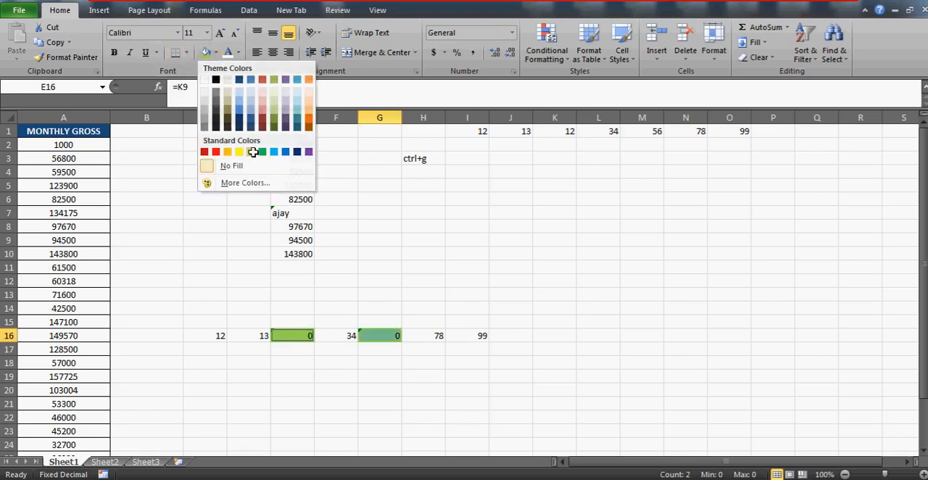
click(206, 417)
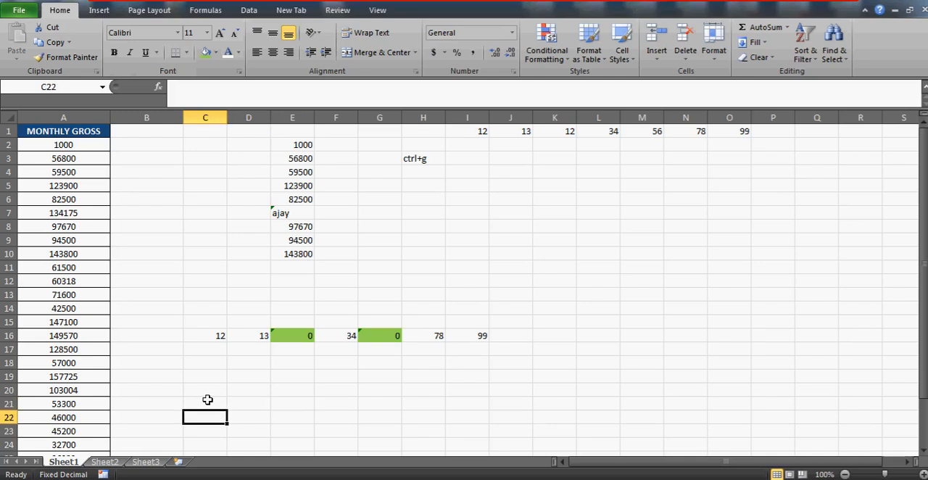
click(292, 335)
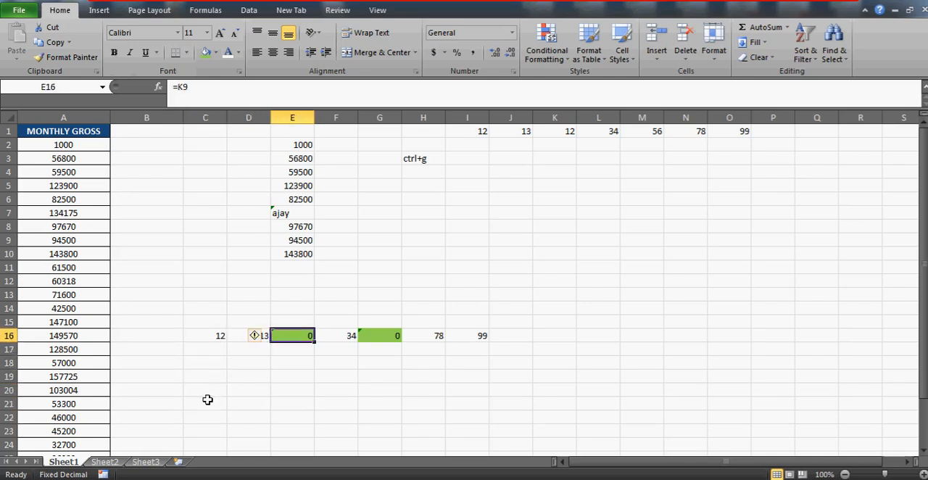
Review the formulas in E16, F16 and G16 against the row 1 pattern
click(380, 334)
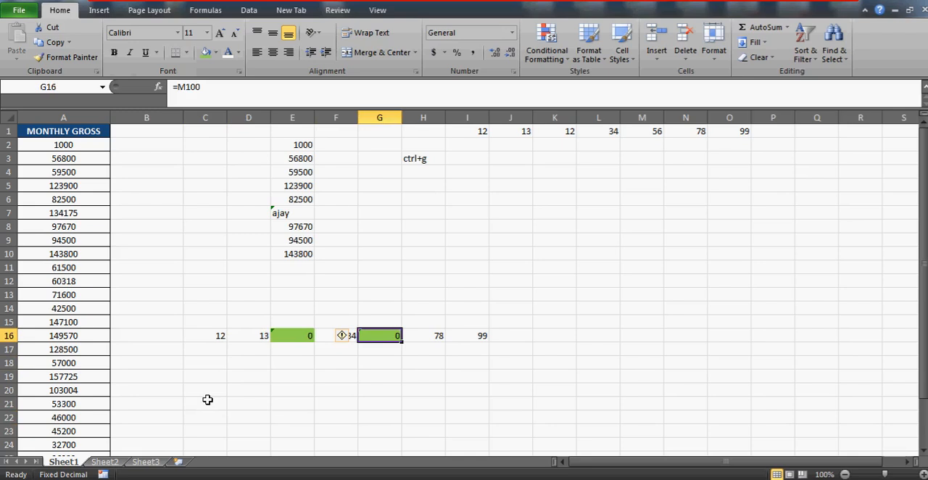
click(292, 334)
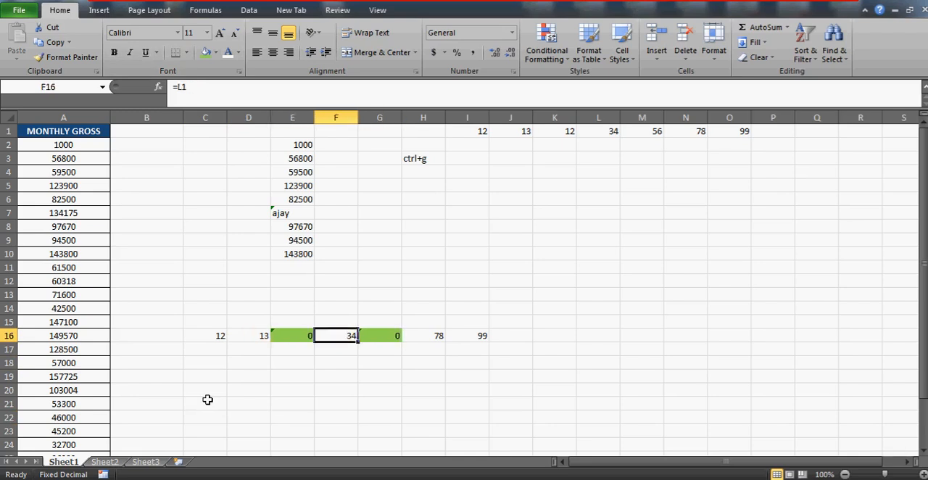
click(379, 335)
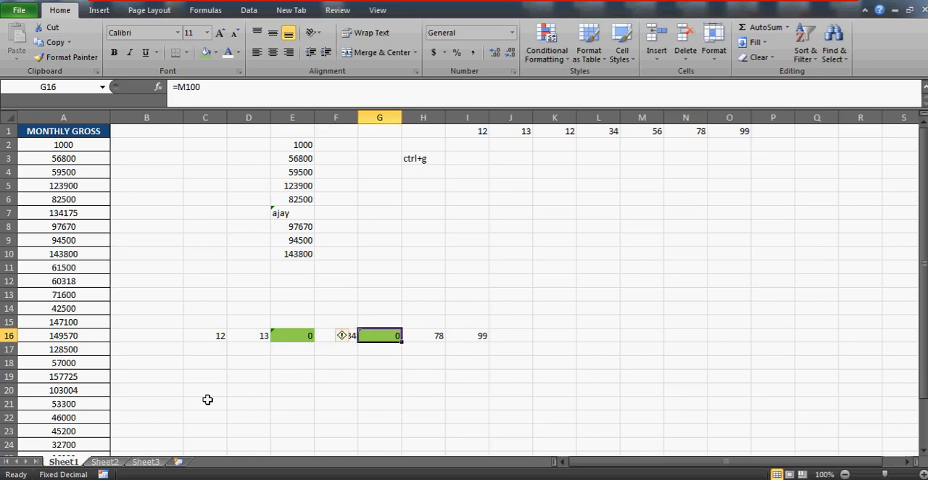
click(554, 226)
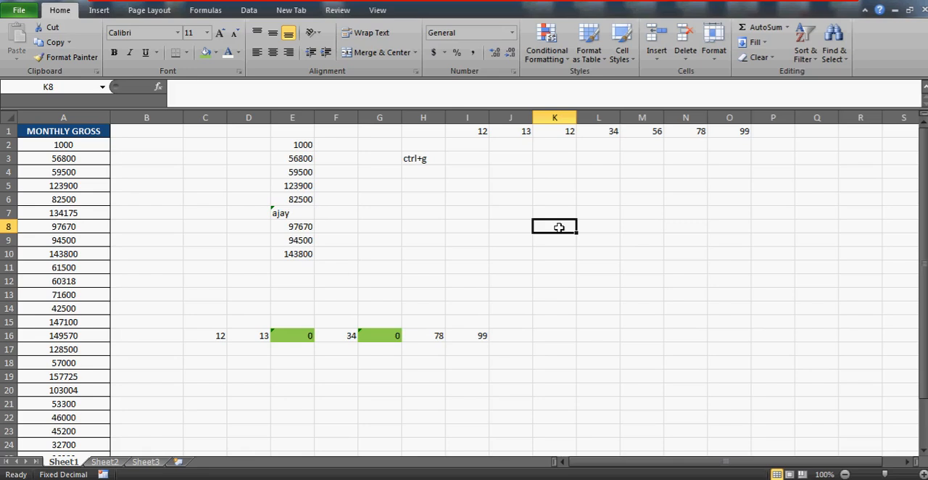
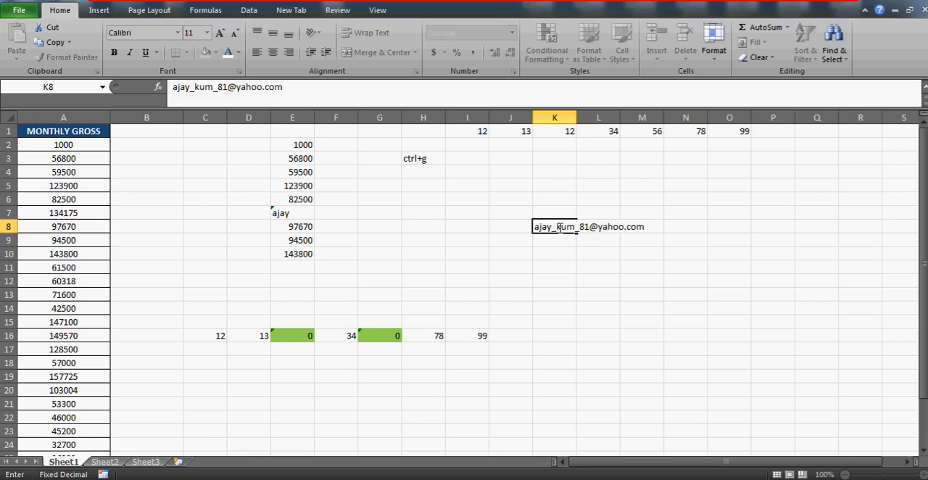
key(Return)
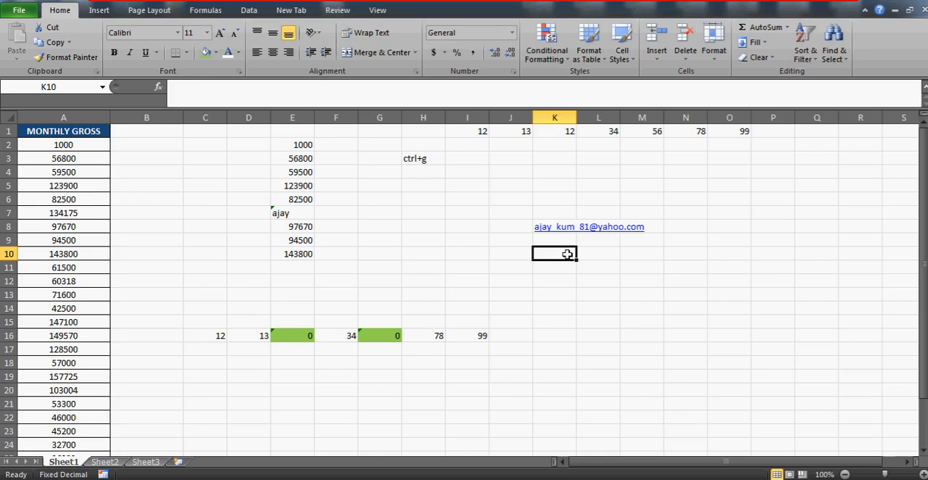
mouse_move(509, 251)
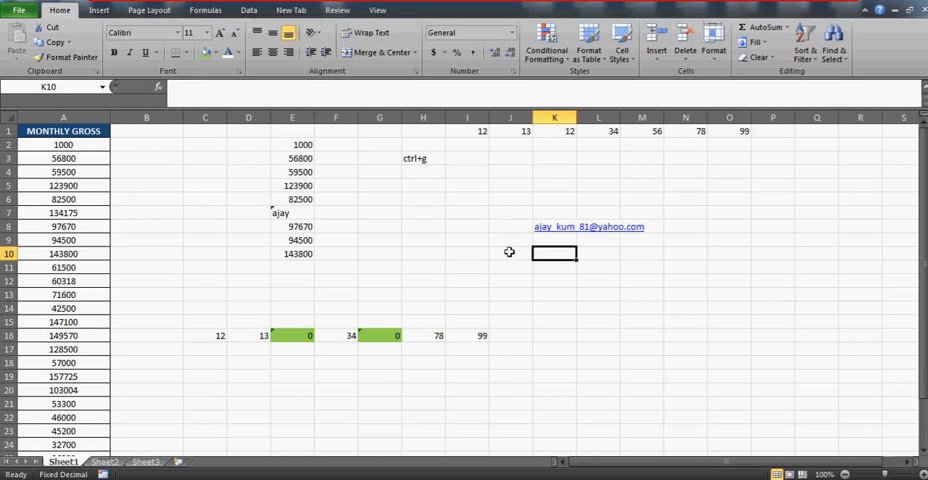
click(292, 144)
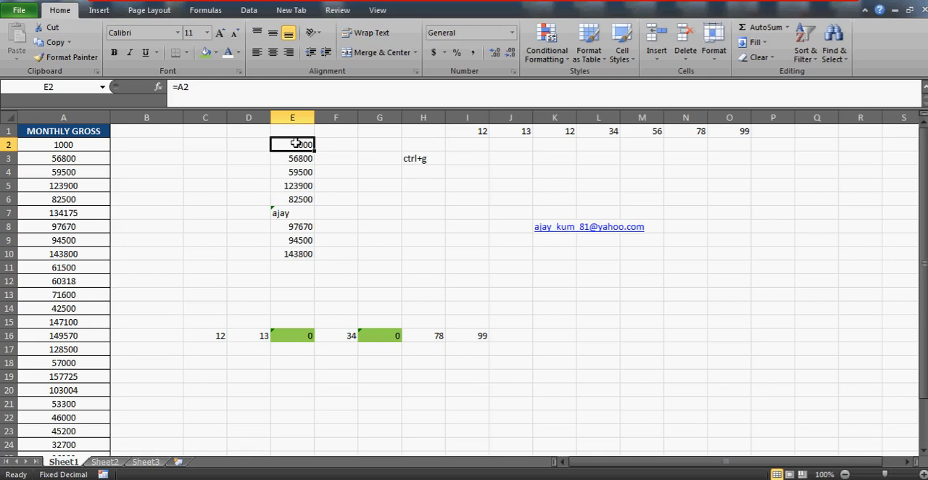
click(63, 145)
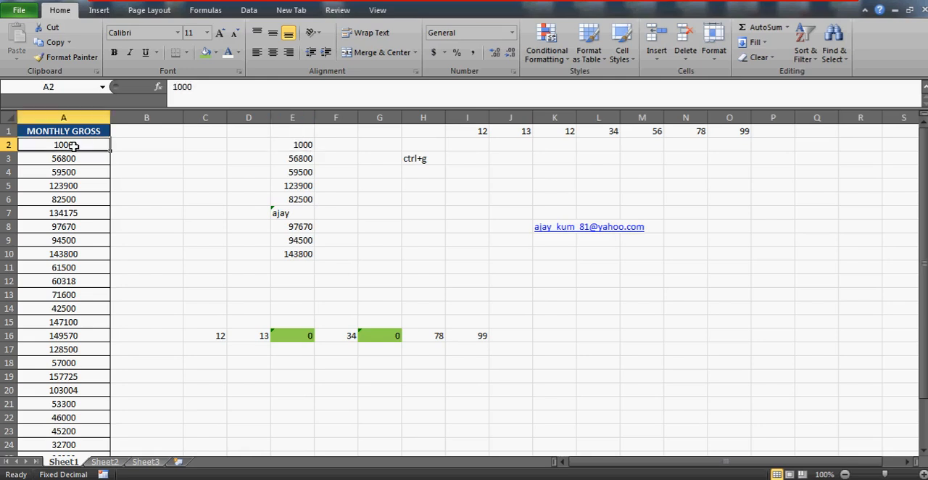